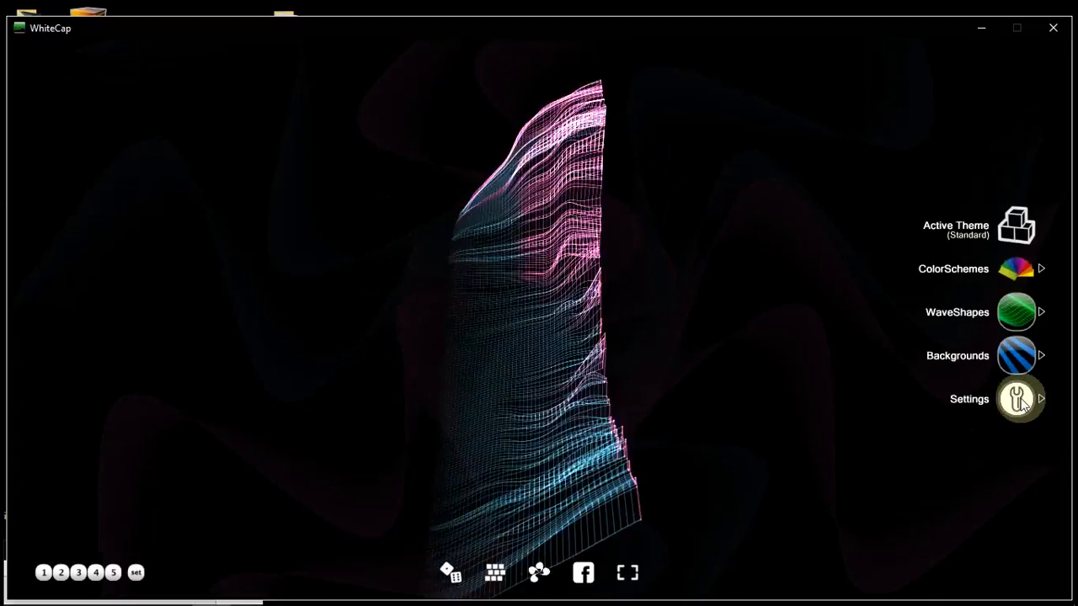
# Step: Open WhiteCap's Settings menu and scroll through its options
pyautogui.click(1018, 398)
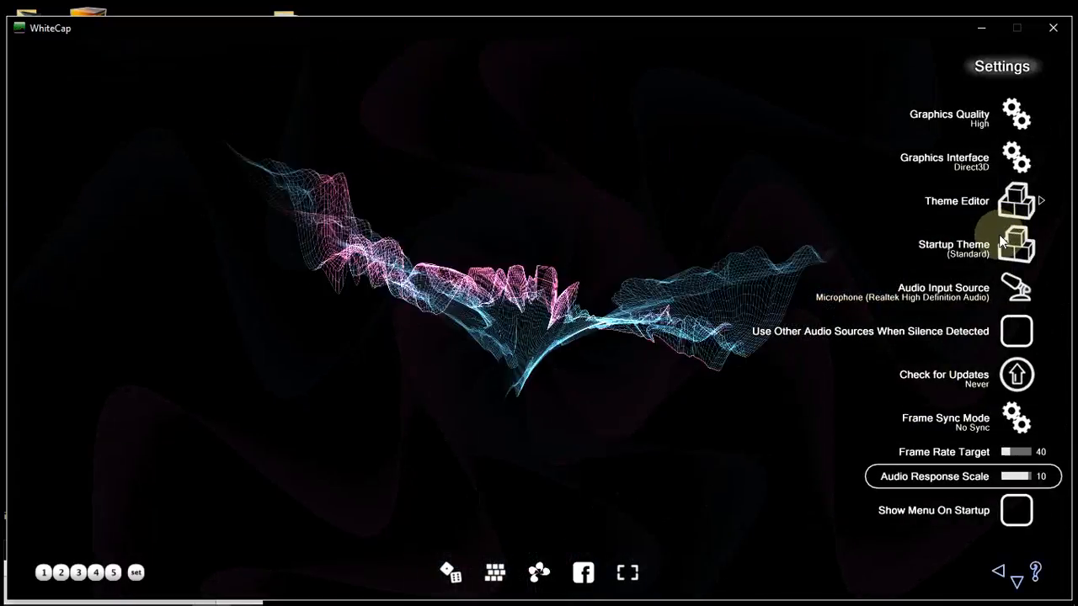
pyautogui.scroll(-3)
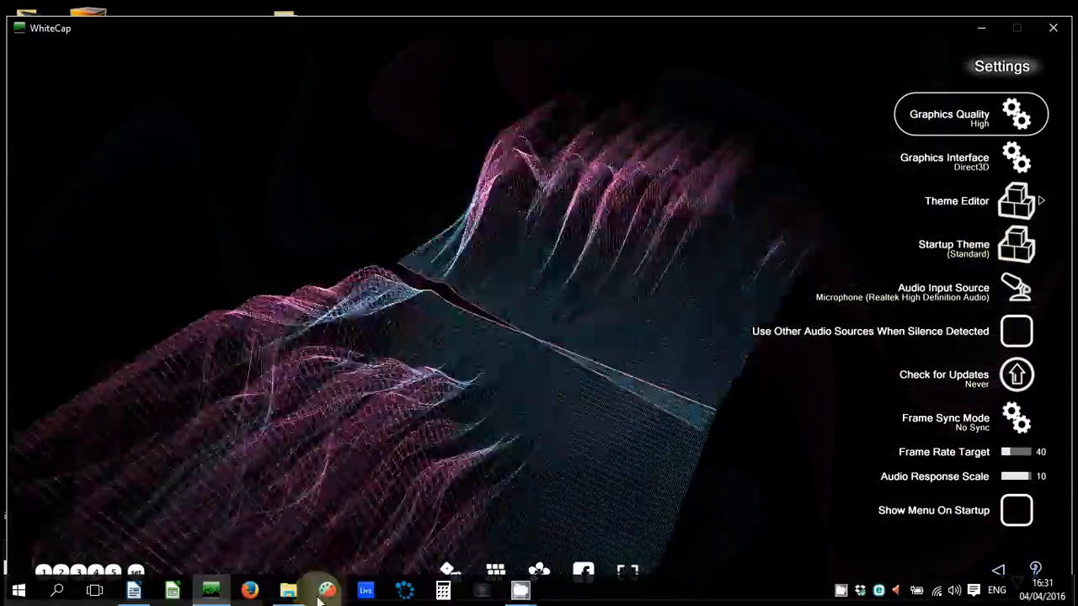
# Step: Open Preferences (Standalone) in Notepad, scroll to the WaveShape lines, then minimize it
pyautogui.click(287, 589)
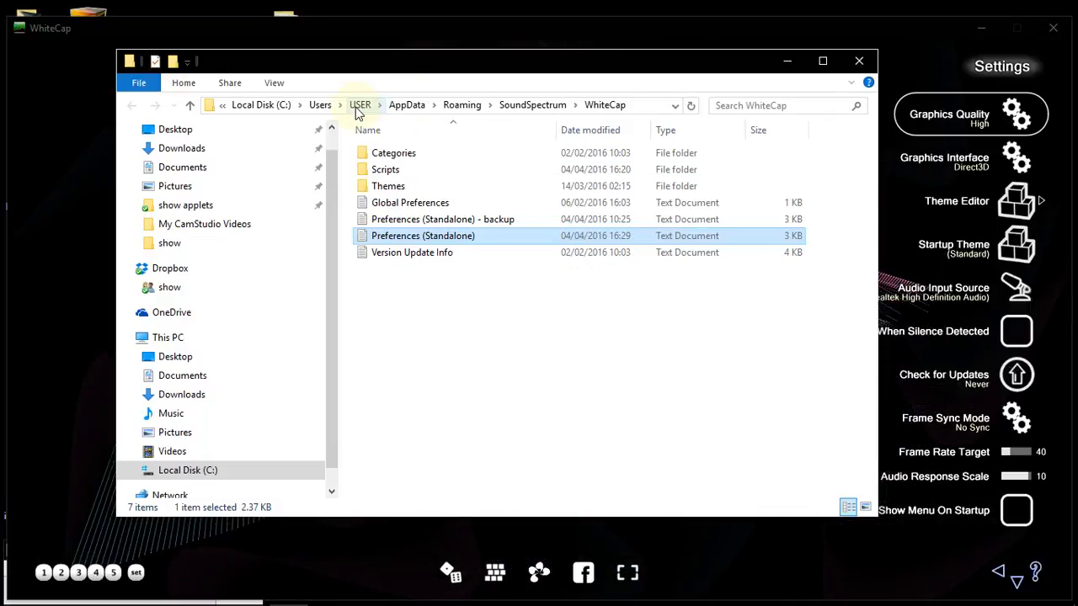
pyautogui.moveTo(462, 104)
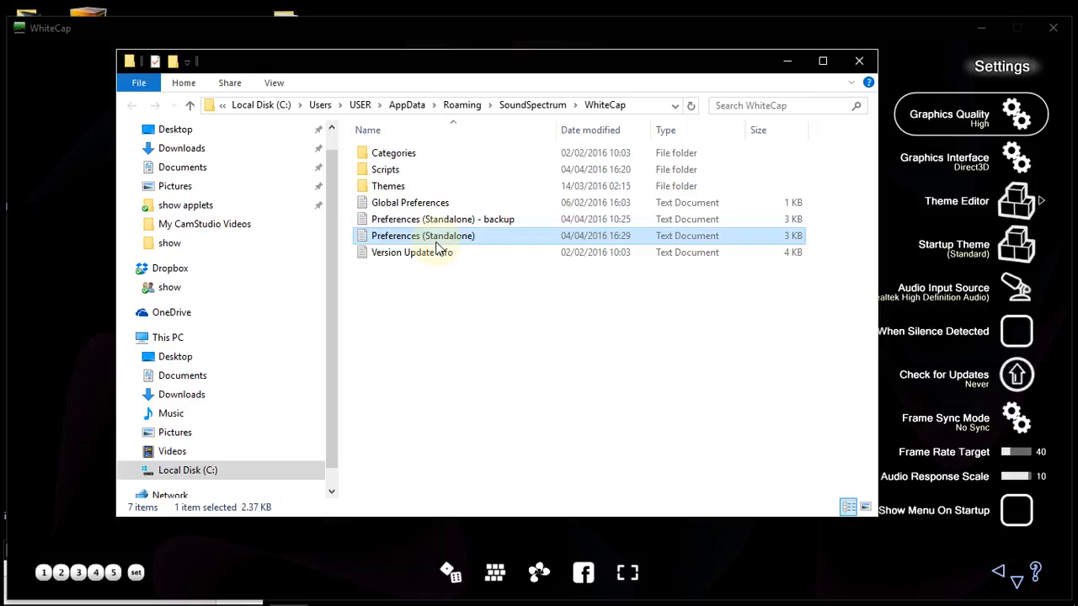
pyautogui.doubleClick(423, 236)
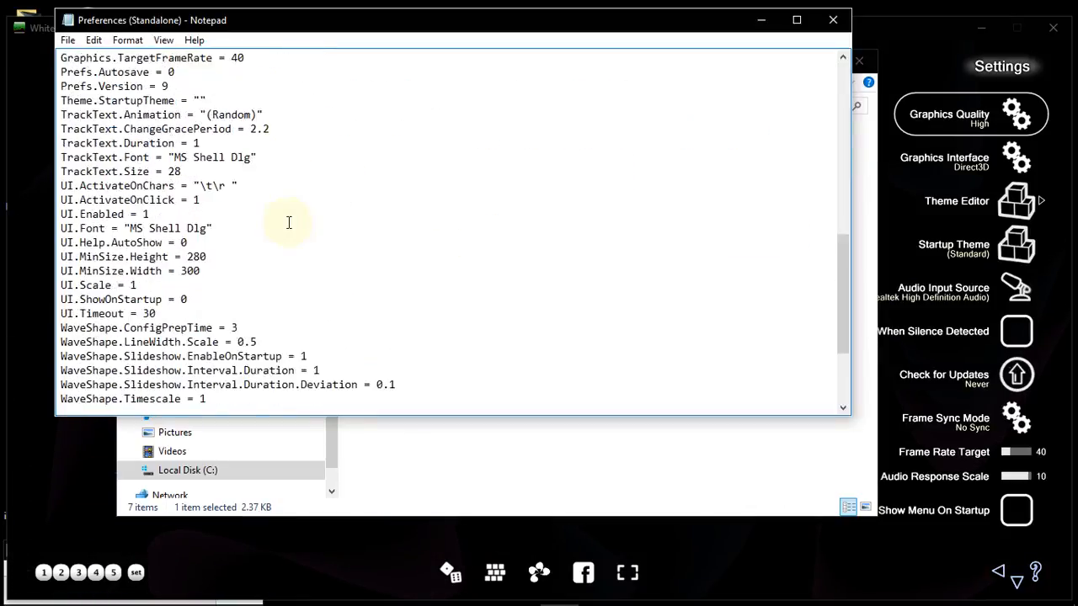
pyautogui.scroll(-3)
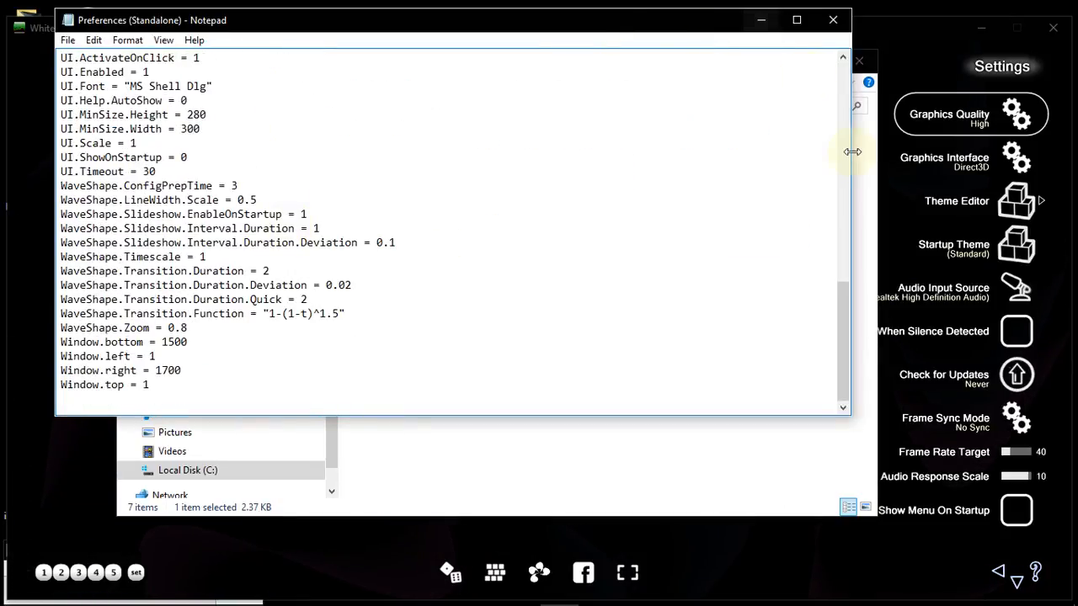
pyautogui.click(760, 20)
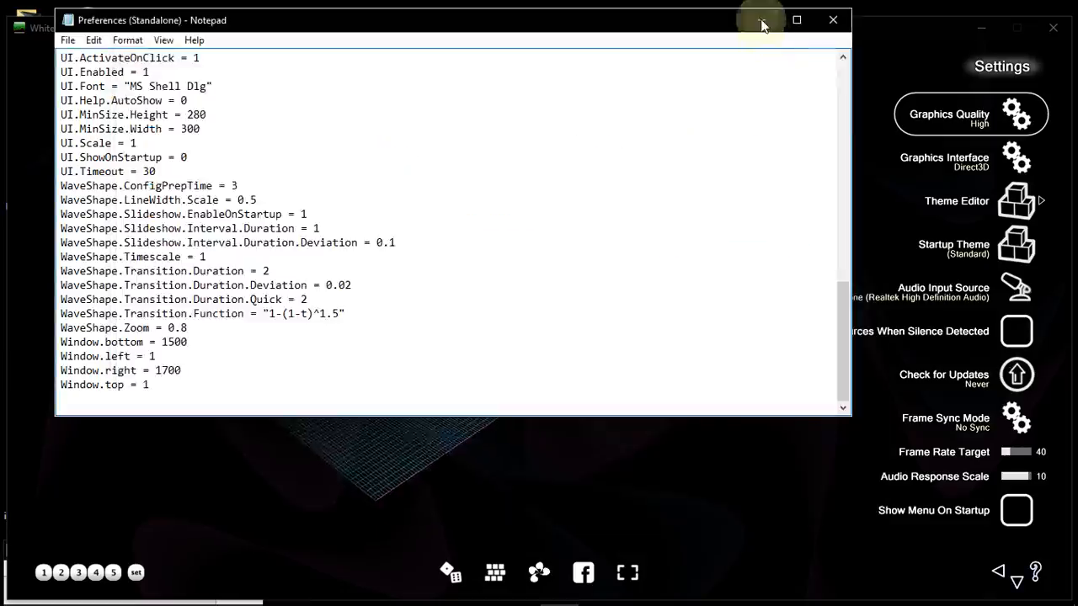
# Step: Browse WhiteCap's Active ColorSchemes list and return to the main menu
pyautogui.click(831, 19)
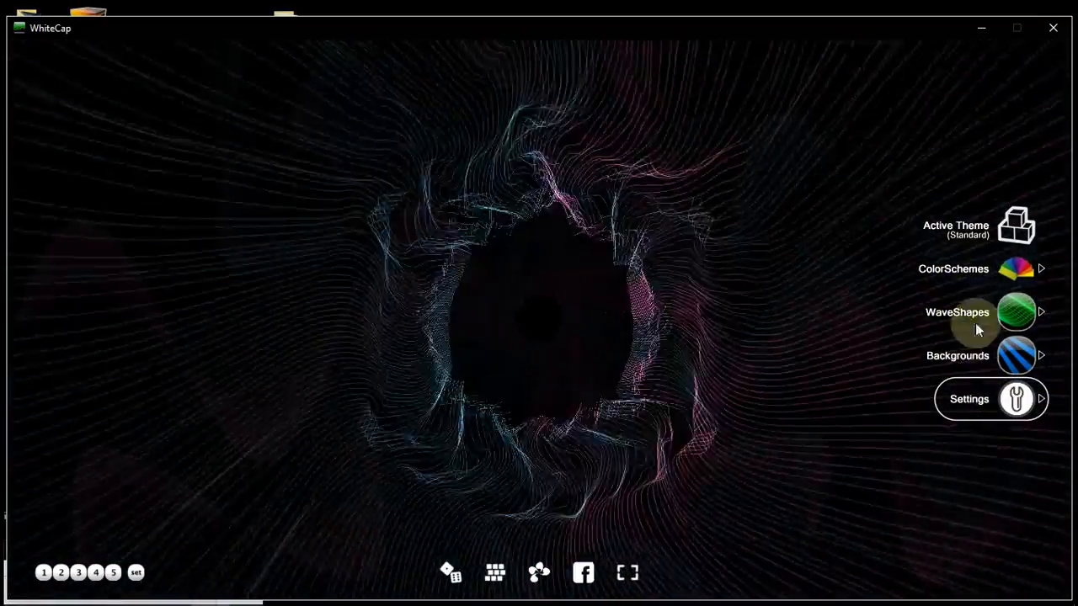
pyautogui.click(1016, 268)
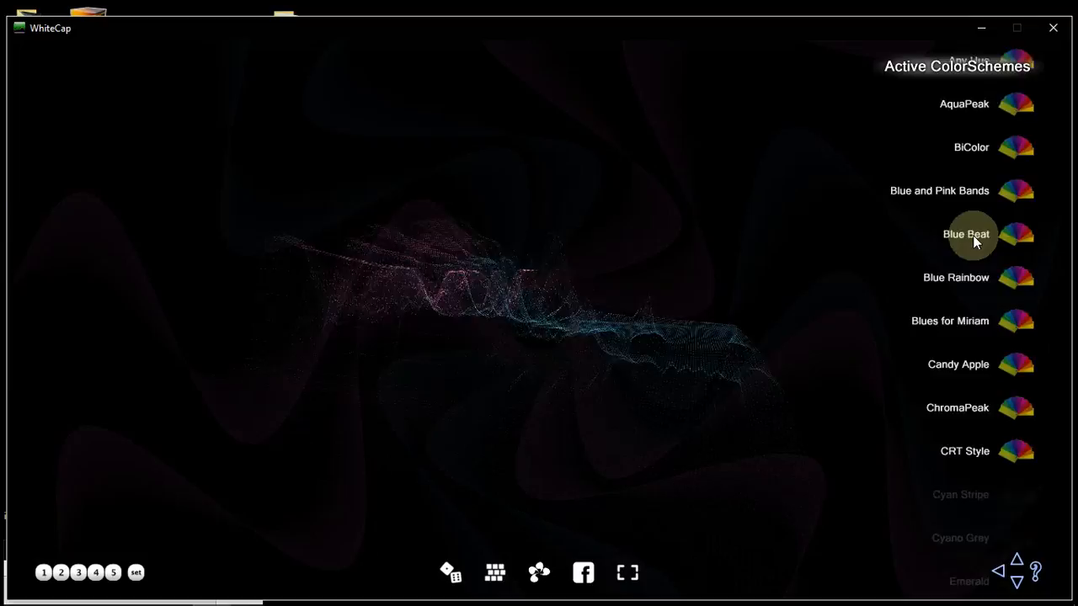
pyautogui.scroll(-3)
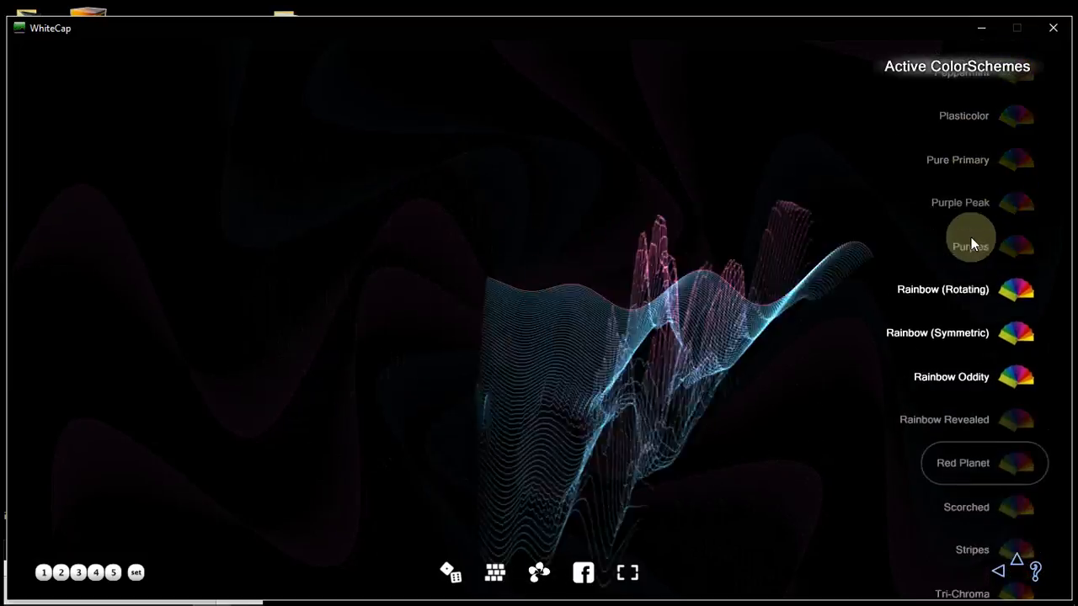
pyautogui.click(998, 571)
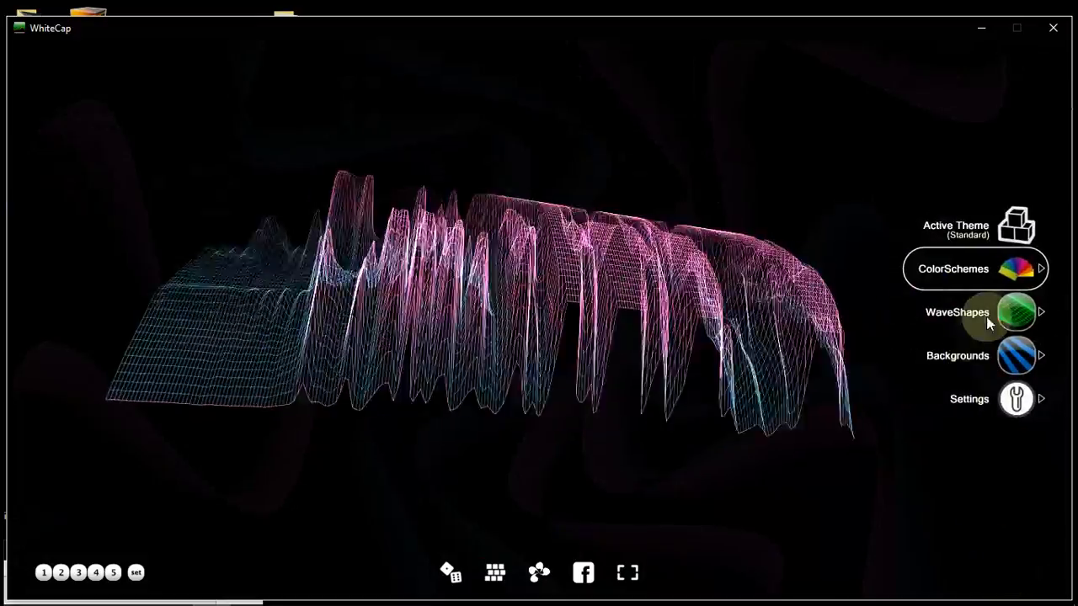
# Step: View the WaveShapes options, then quit WhiteCap
pyautogui.click(956, 312)
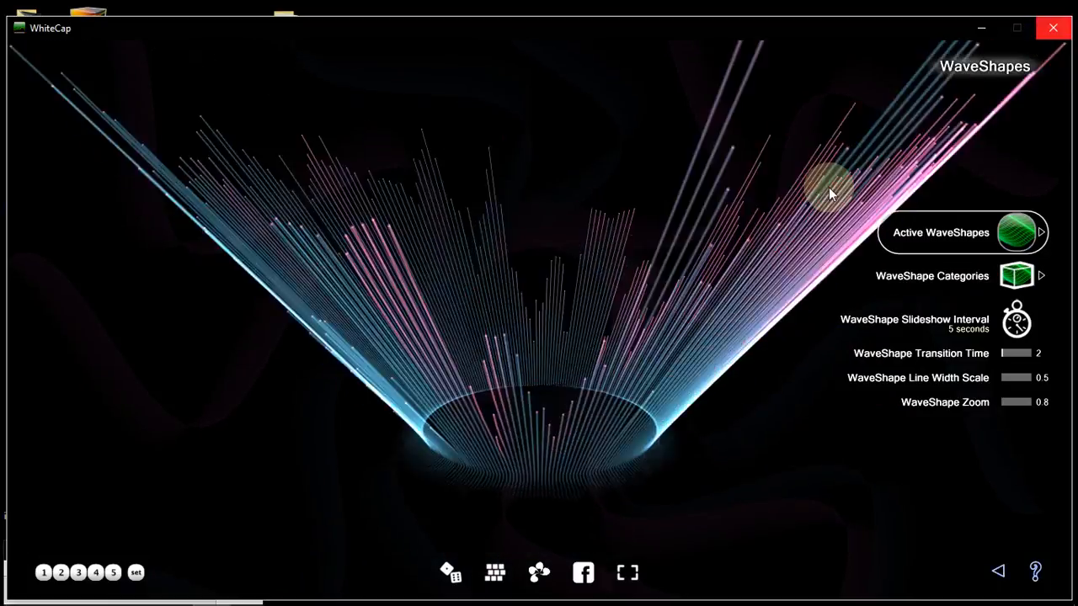
pyautogui.click(1017, 232)
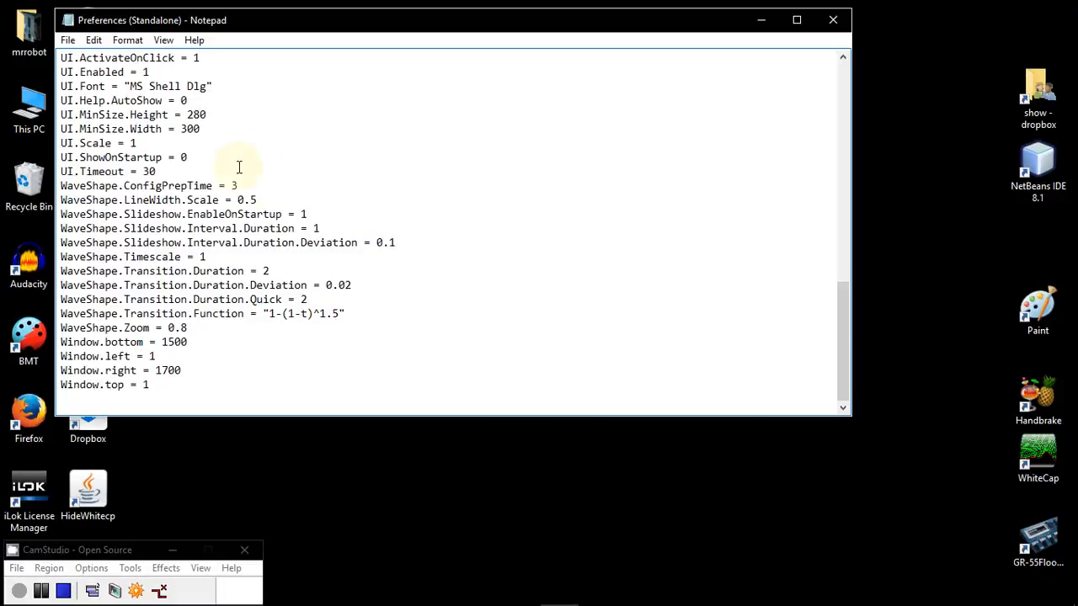
# Step: Maximize Notepad and change WaveShape.Slideshow.EnableOnStartup from 1 to 0
pyautogui.click(795, 20)
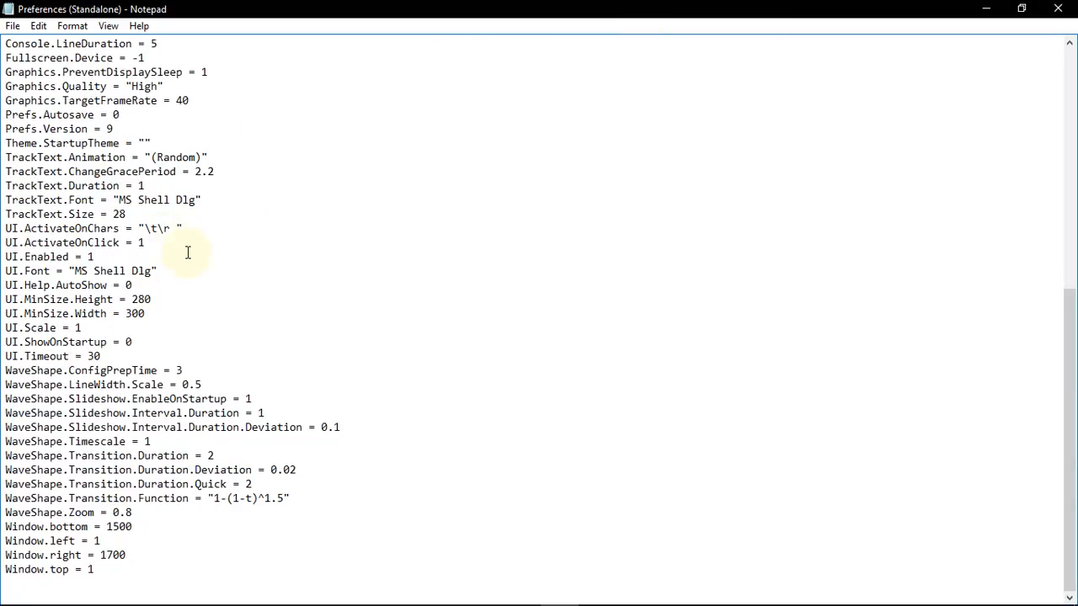
pyautogui.scroll(3)
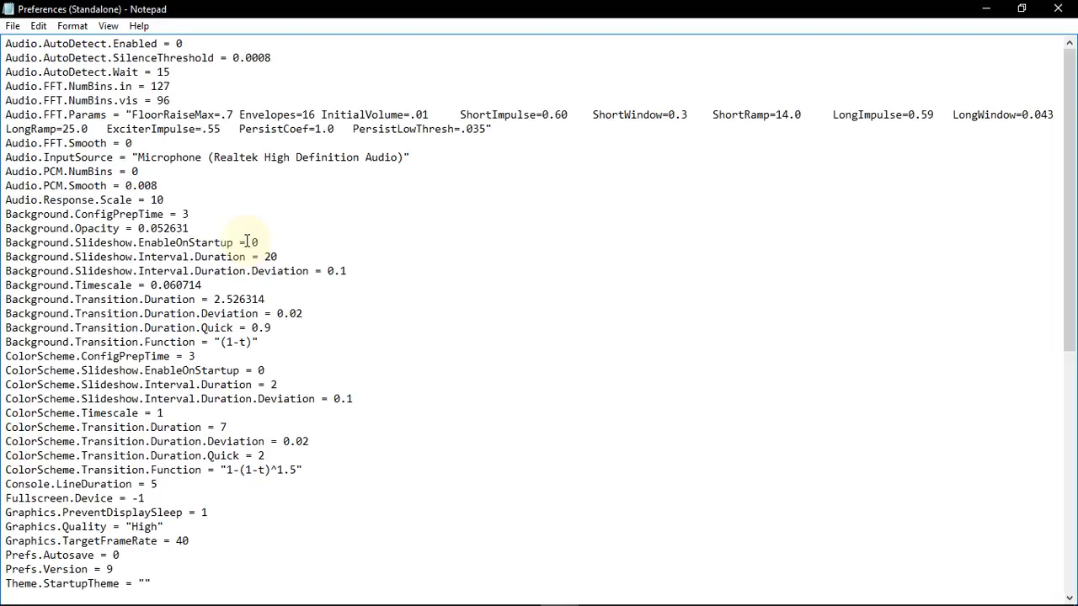
pyautogui.scroll(-3)
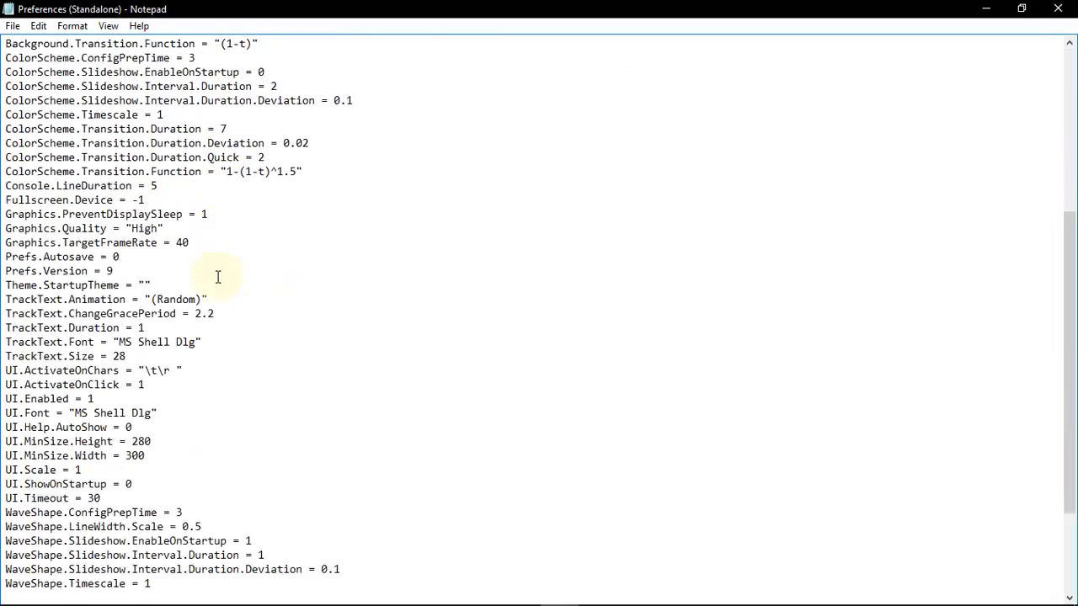
pyautogui.scroll(-3)
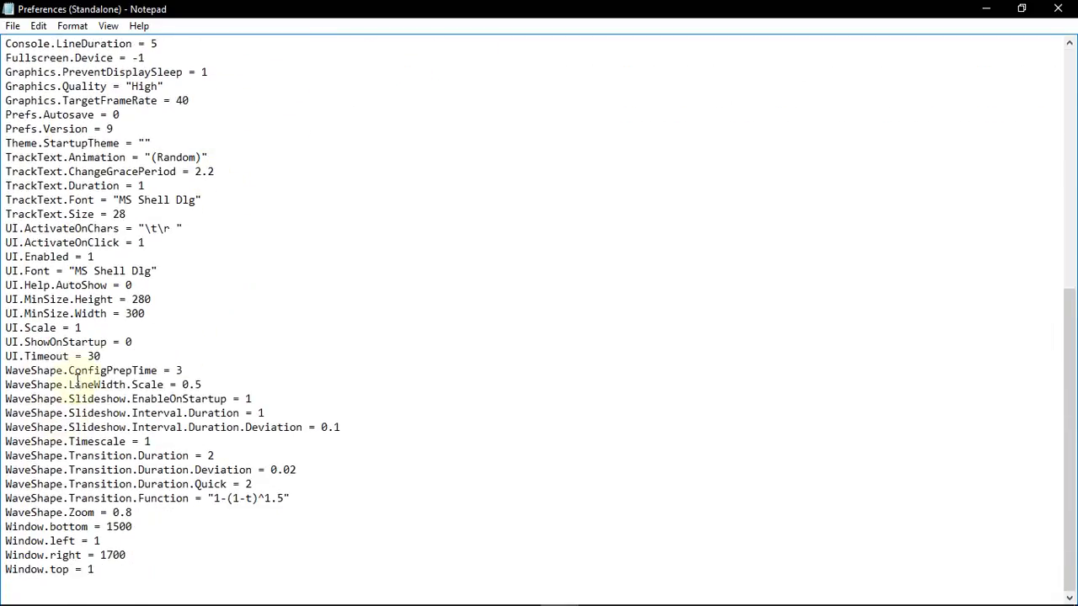
pyautogui.scroll(3)
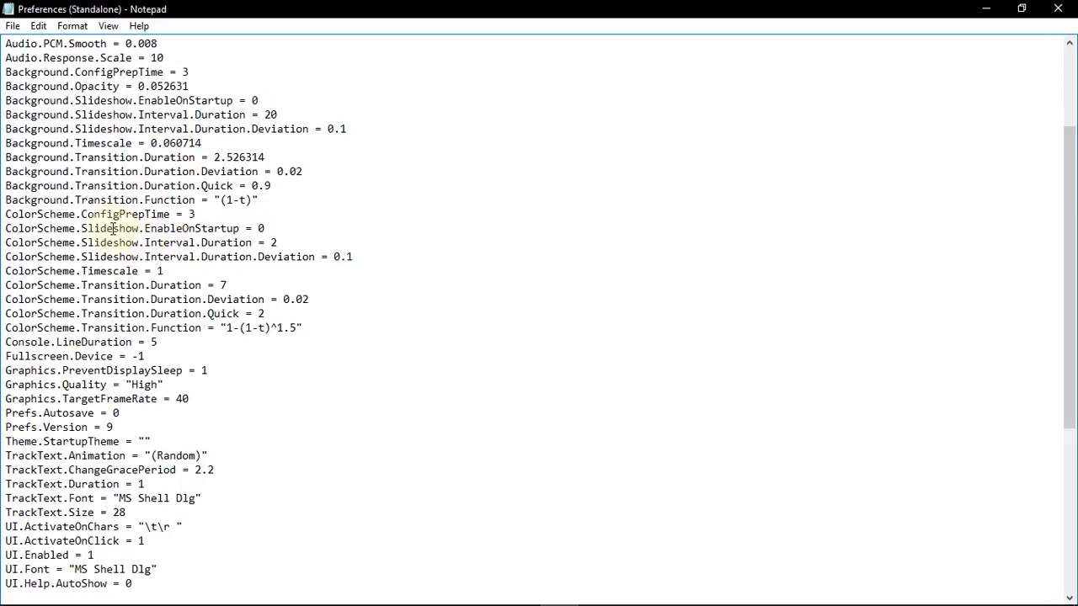
pyautogui.scroll(-3)
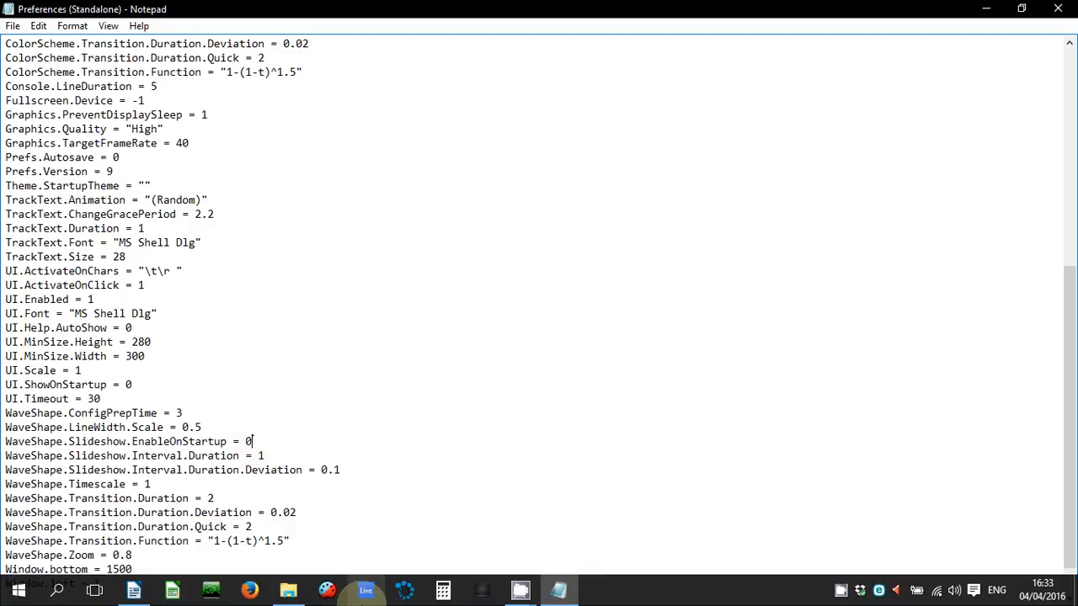
pyautogui.scroll(-3)
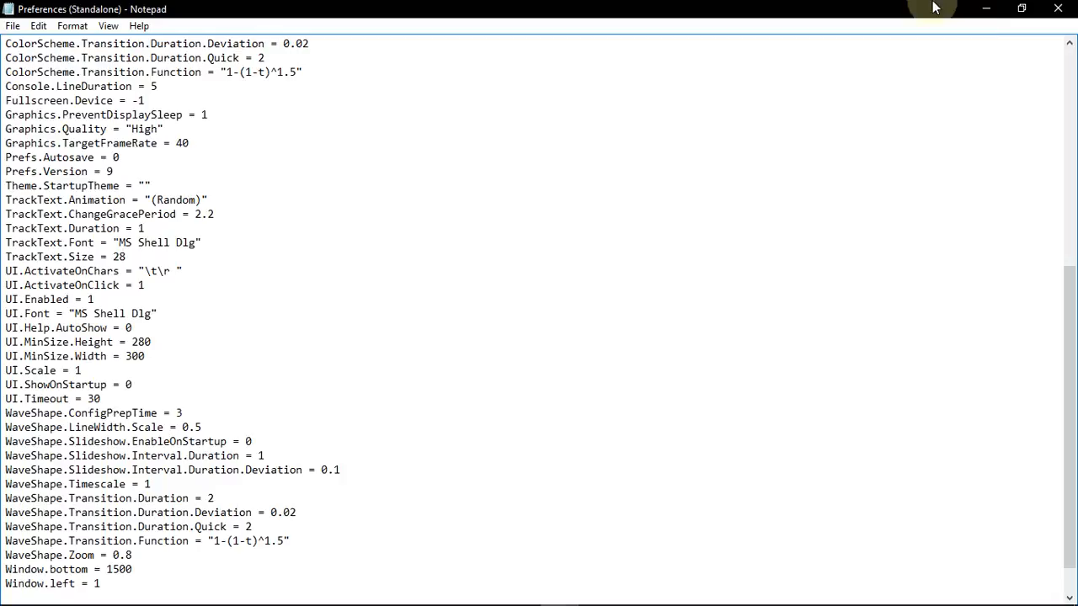
pyautogui.moveTo(1057, 9)
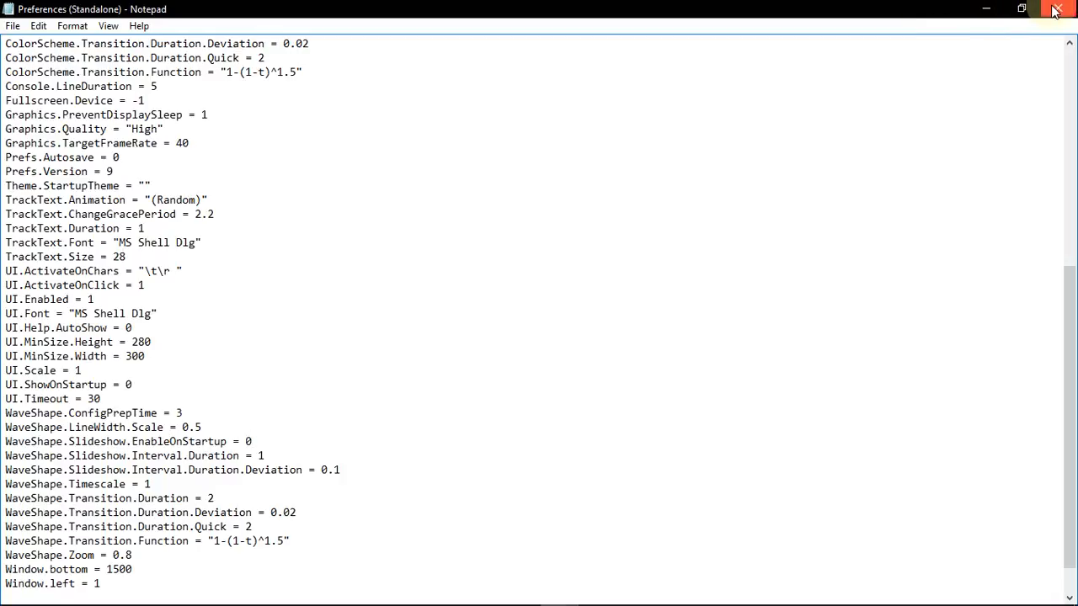
# Step: Close the edited preferences file, browse WhiteCap's active waveshapes, and return to the main menu
pyautogui.click(1058, 9)
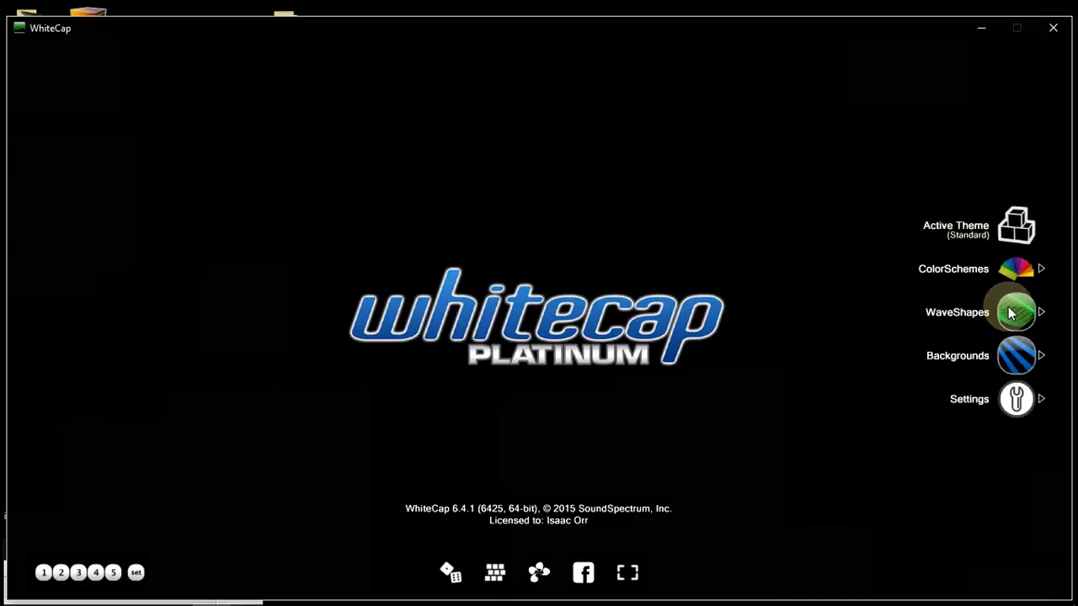
pyautogui.click(1041, 311)
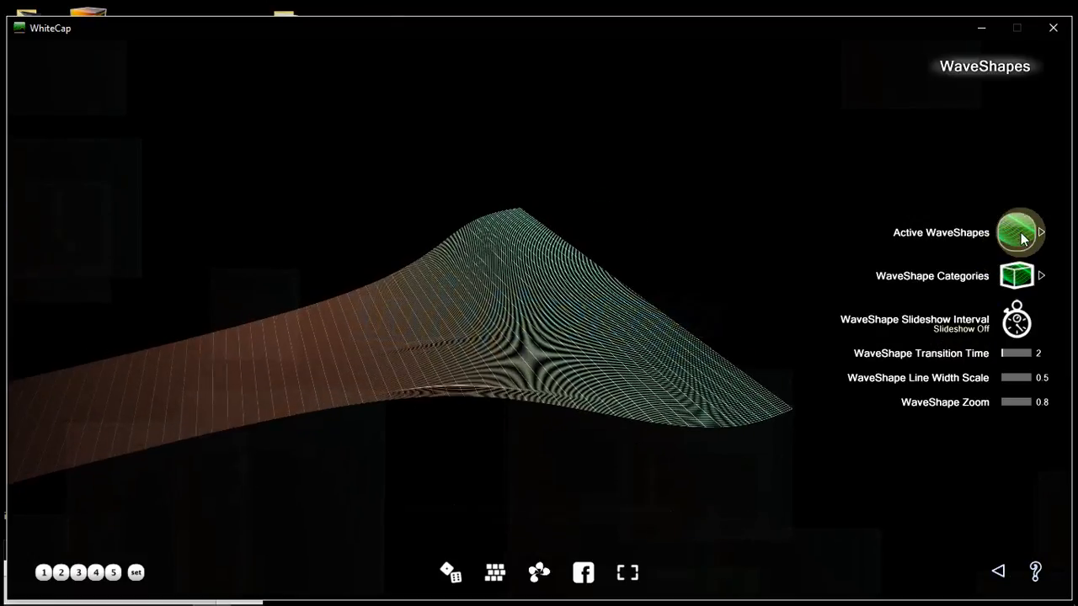
pyautogui.click(1019, 232)
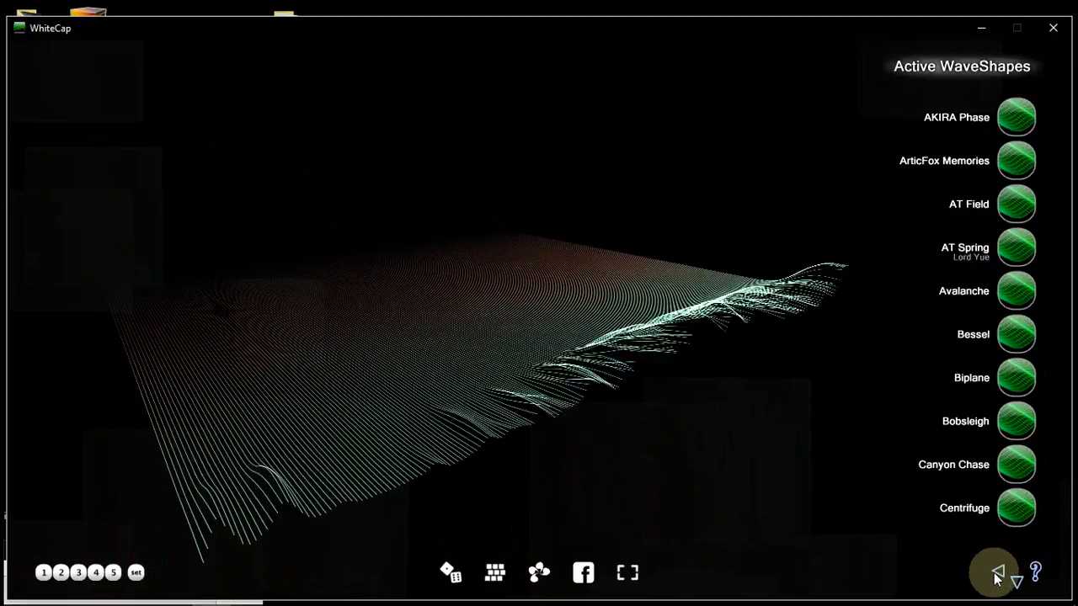
pyautogui.click(1017, 582)
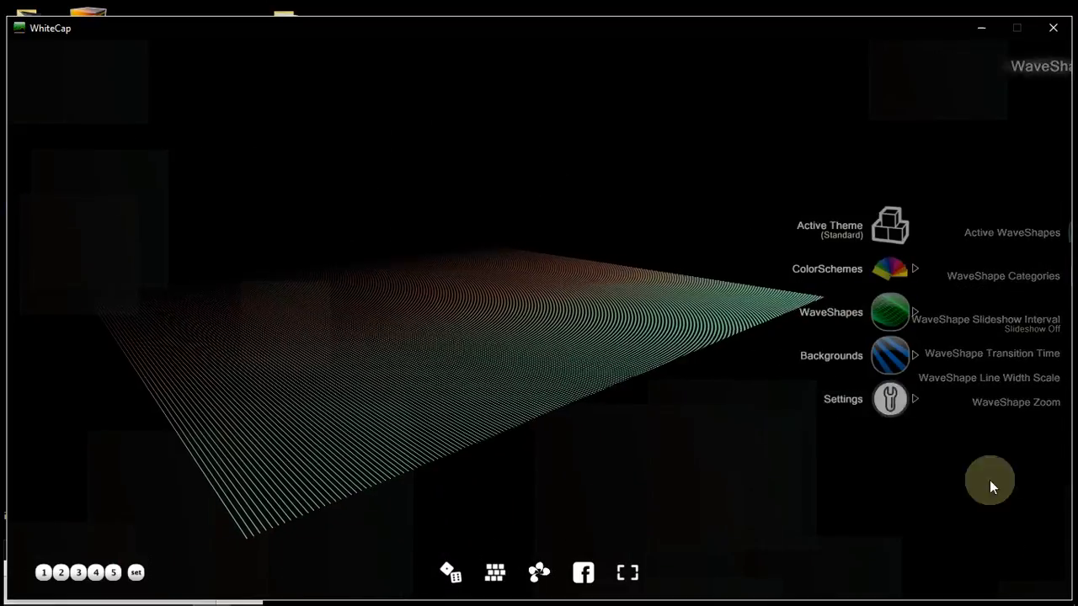
# Step: Browse the active colour schemes, then bring up the WaveShape settings panel
pyautogui.click(889, 269)
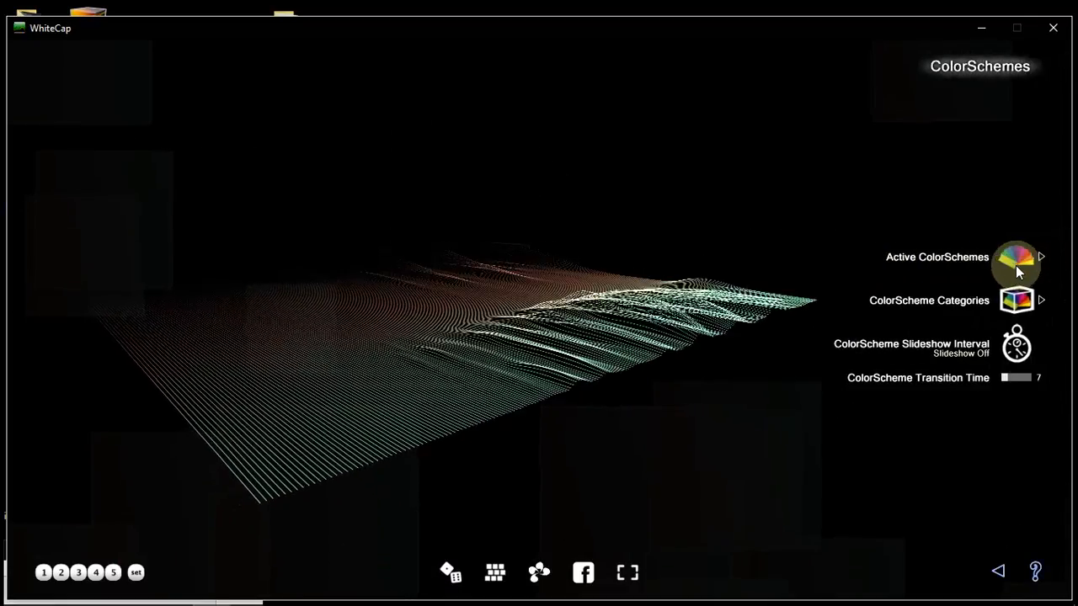
pyautogui.click(1016, 266)
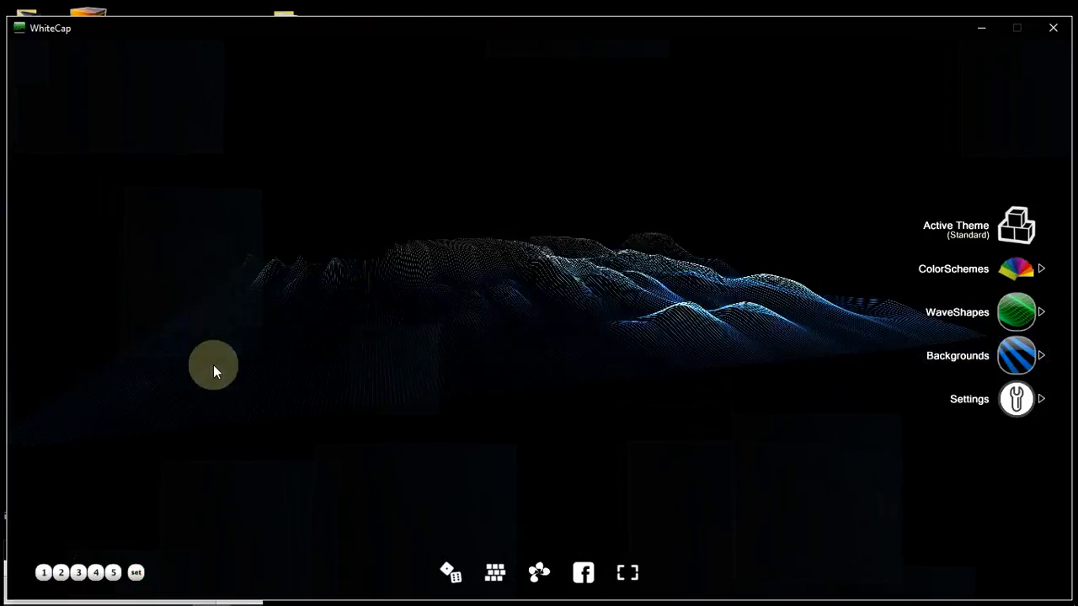
pyautogui.click(44, 573)
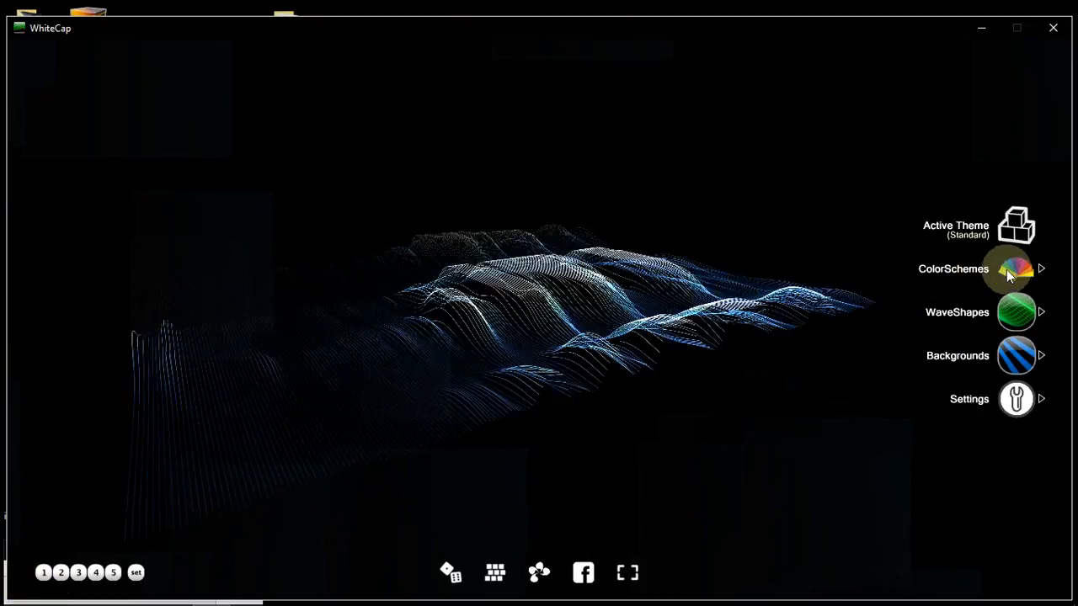
pyautogui.click(1015, 312)
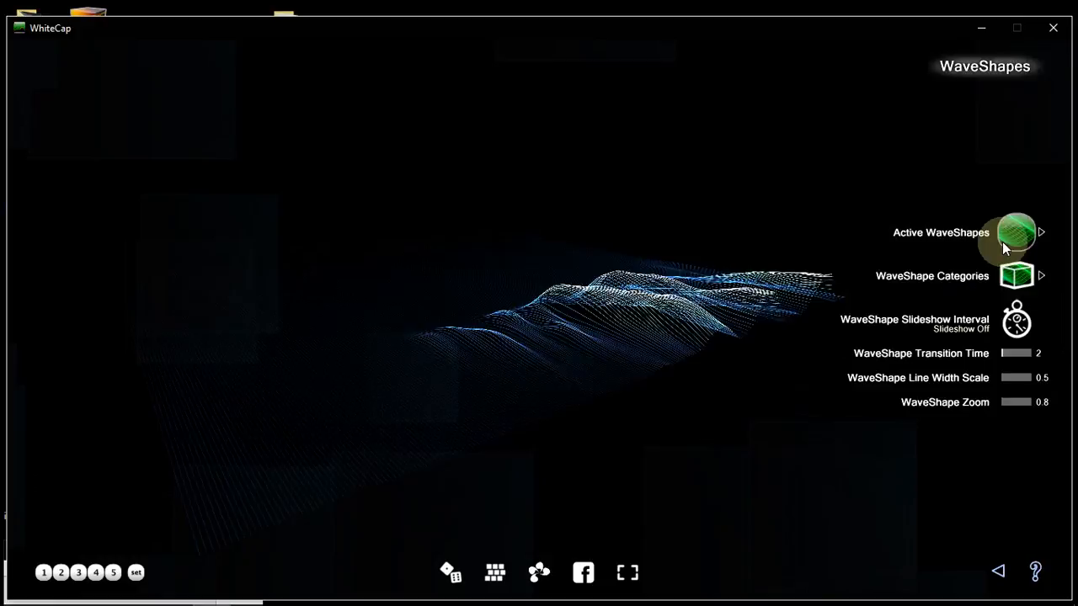
# Step: View the active waveshapes list, then the Active ColorSchemes list from Pastels to Rainbow Oddity
pyautogui.click(1016, 232)
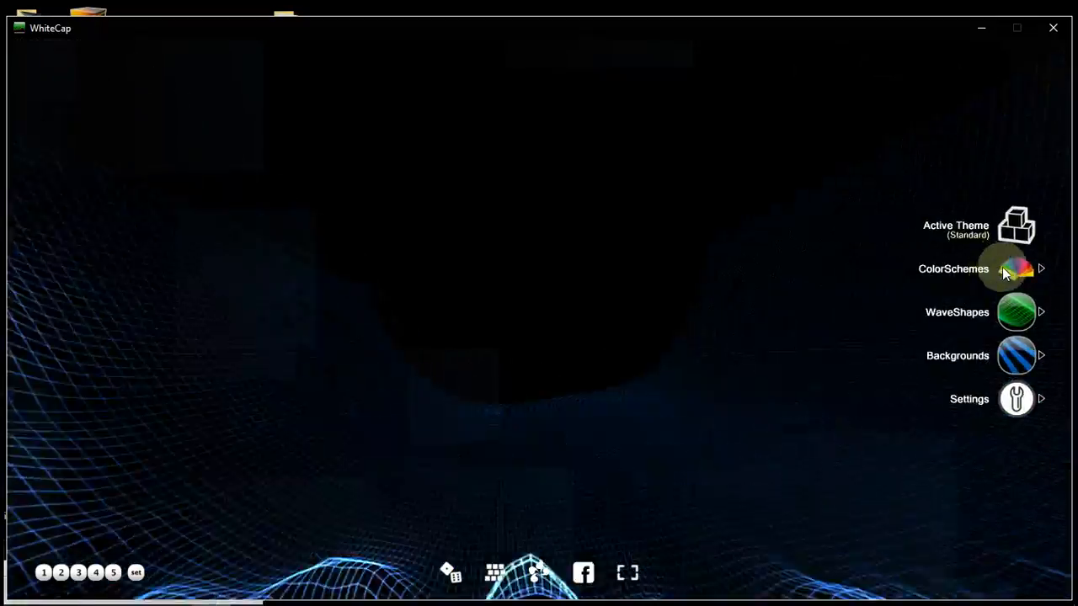
pyautogui.click(1017, 268)
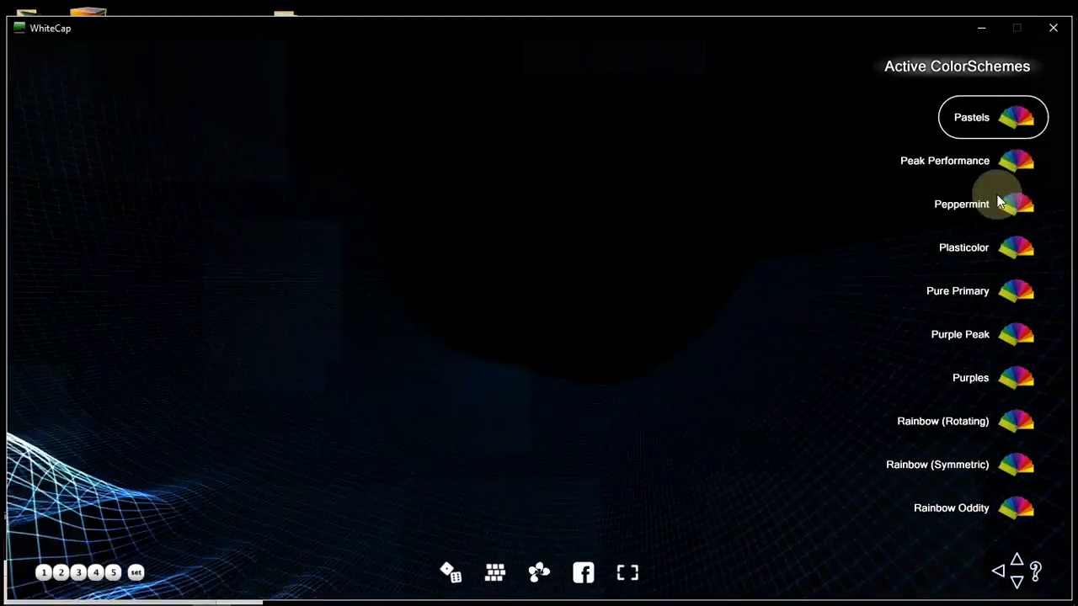
pyautogui.moveTo(1008, 423)
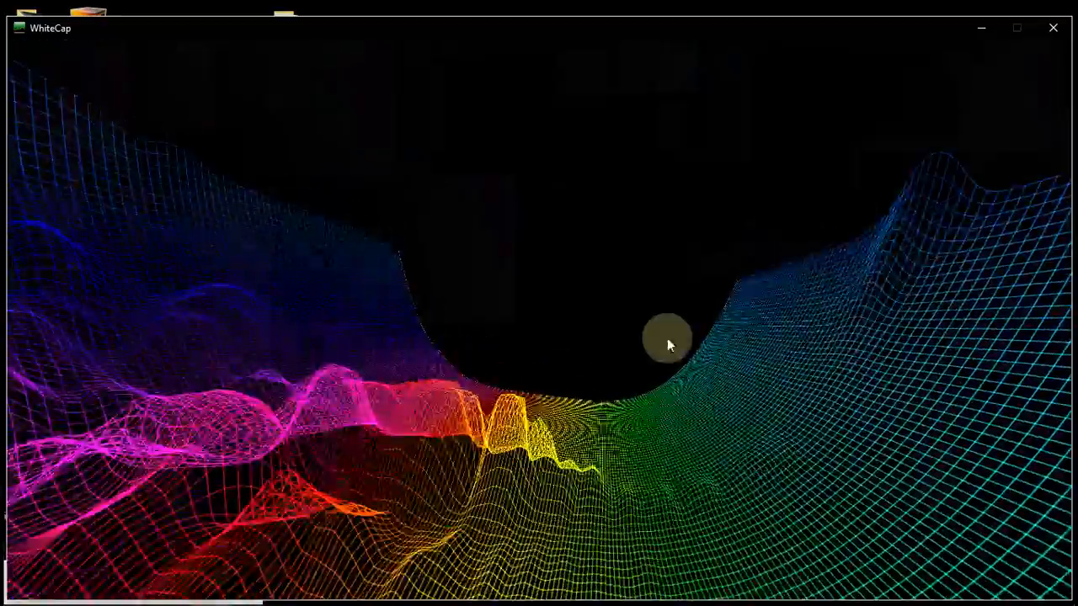
pyautogui.moveTo(848, 198)
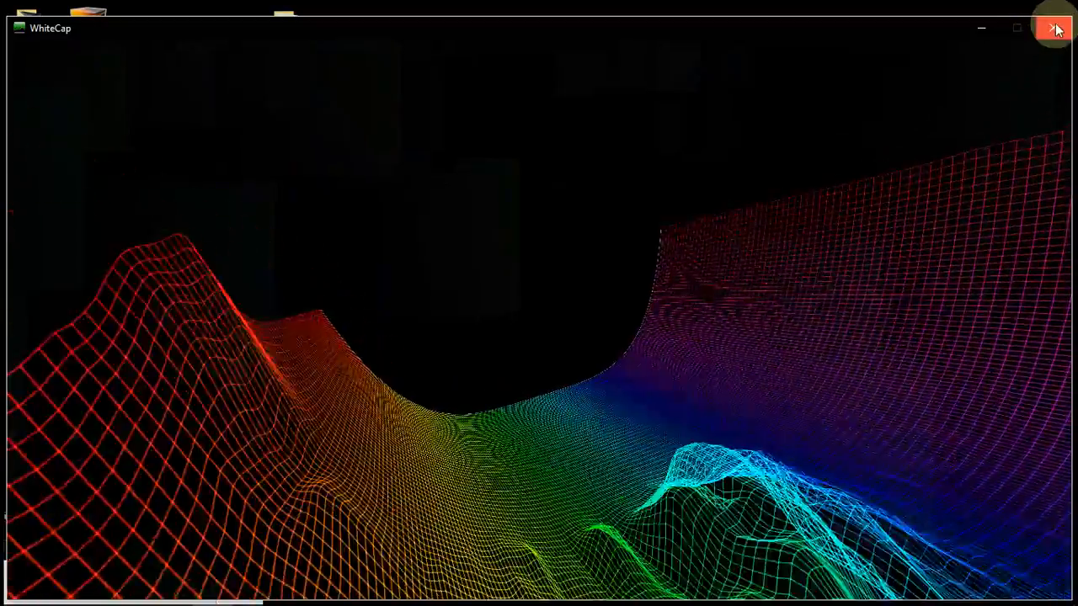
# Step: Close WhiteCap and open the Scripts folder in File Explorer
pyautogui.click(1055, 28)
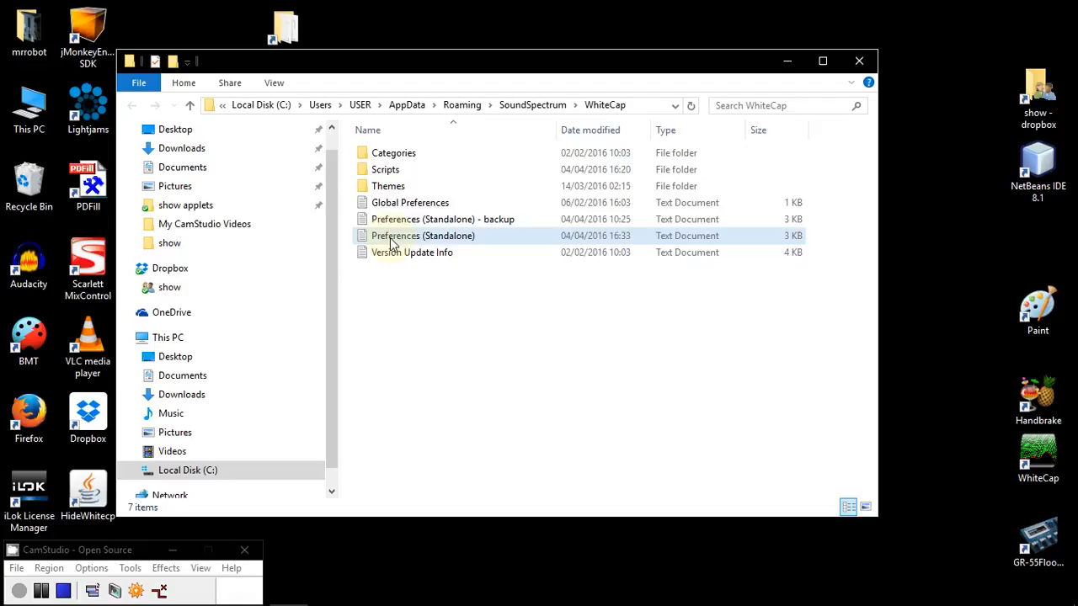
pyautogui.click(385, 170)
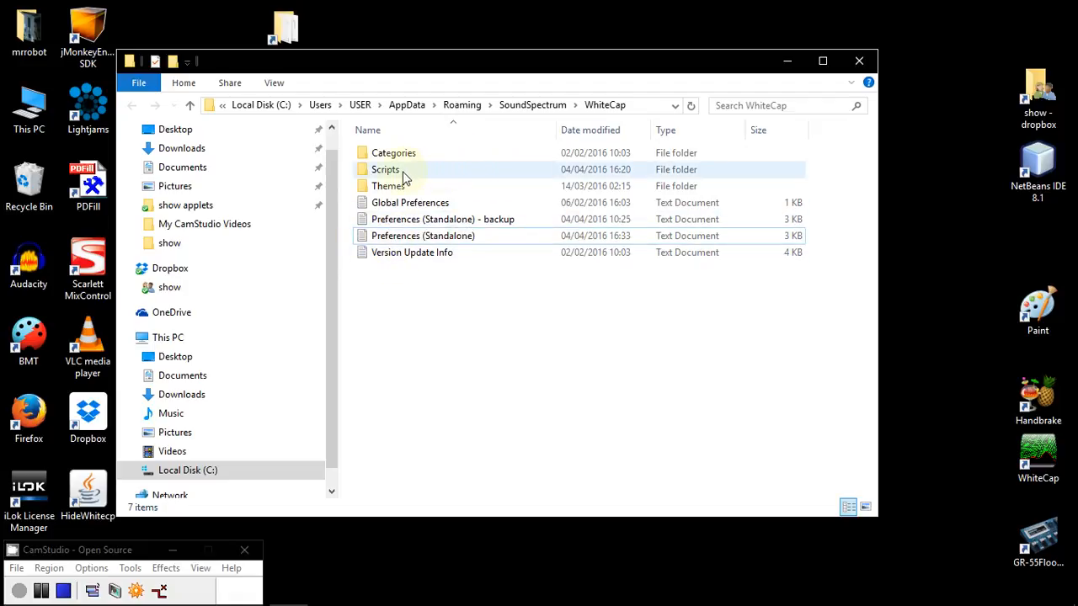
pyautogui.doubleClick(385, 169)
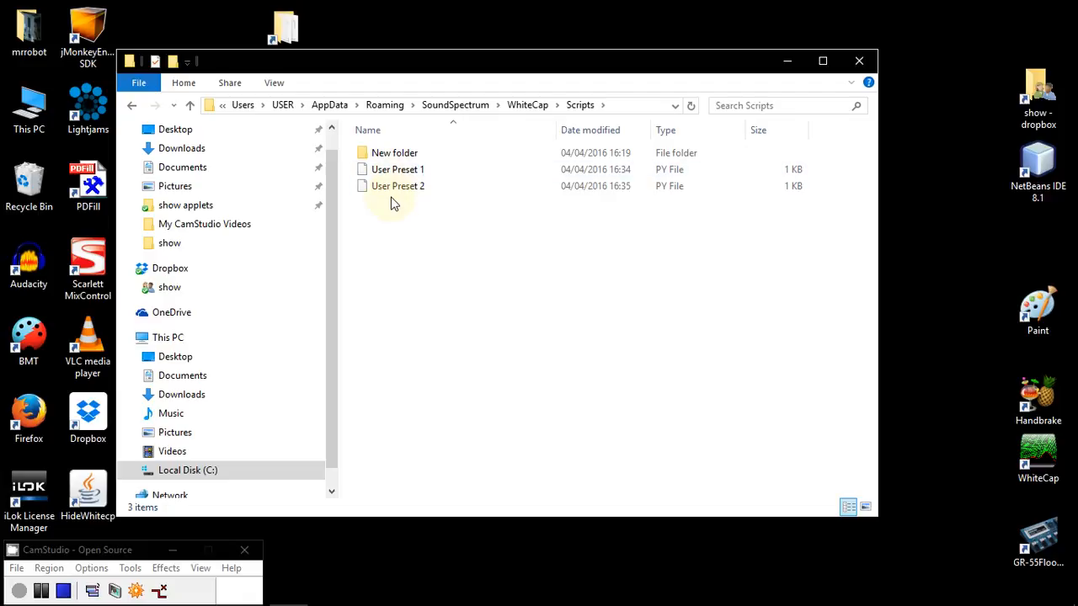
# Step: Open User Preset 1.py in IDLE and place the cursor at the WaveShape line
pyautogui.click(394, 152)
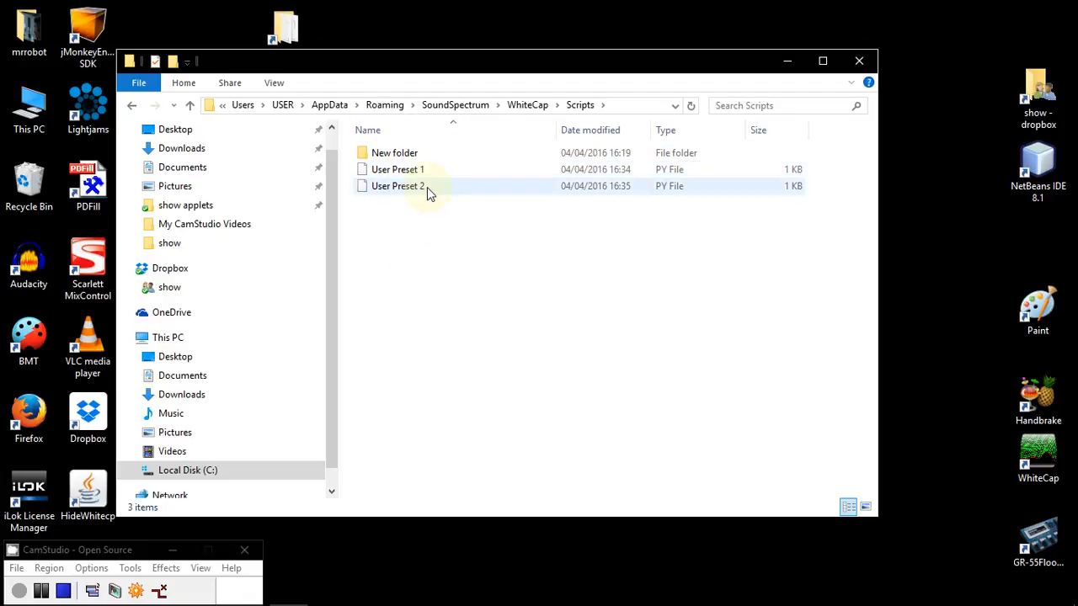
pyautogui.click(398, 169)
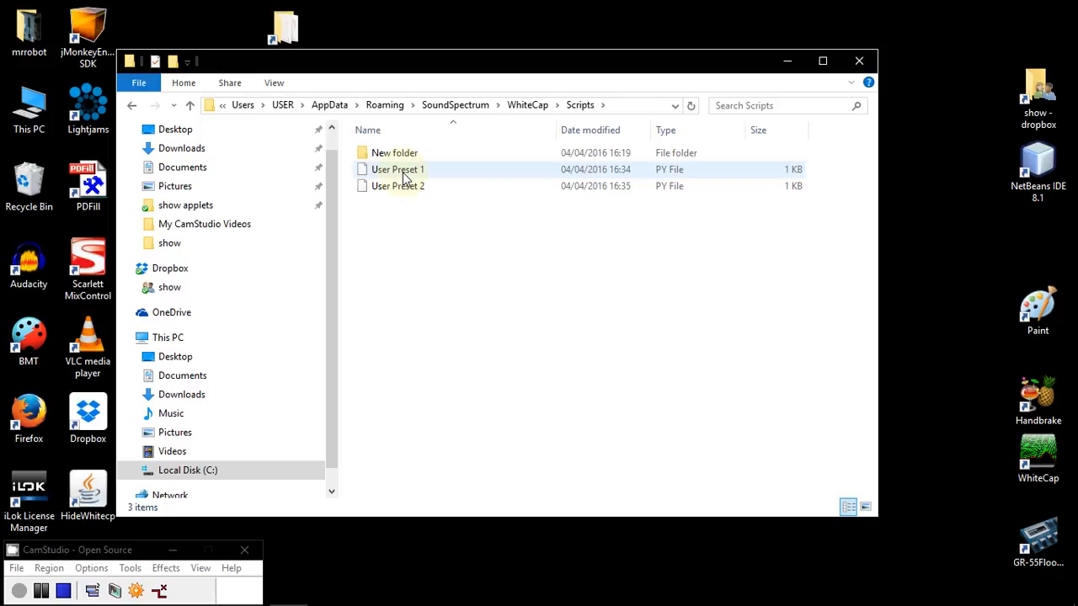
pyautogui.moveTo(398, 169)
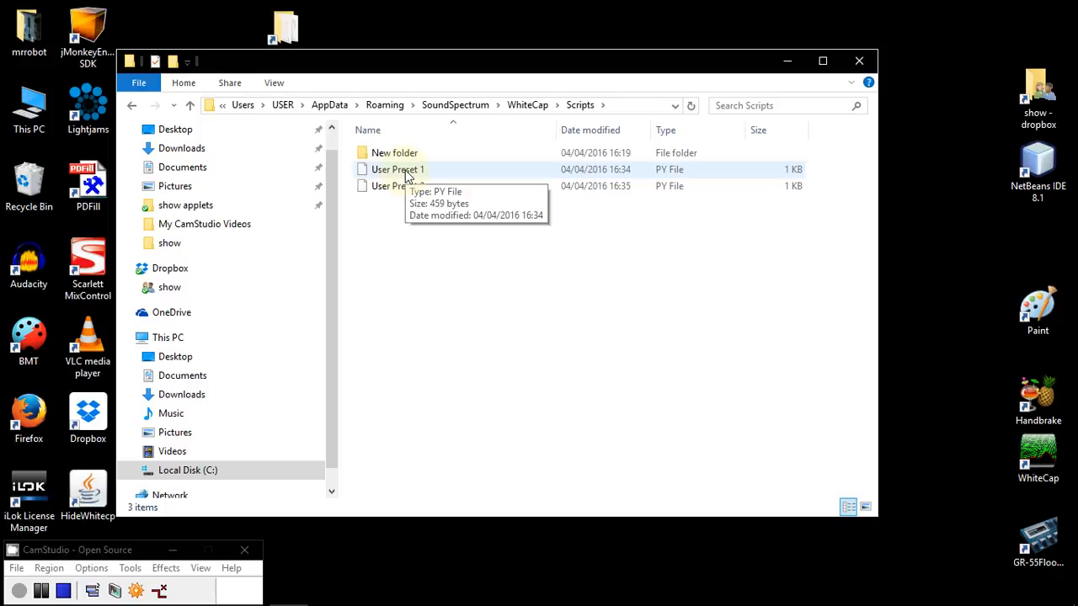
pyautogui.moveTo(652, 177)
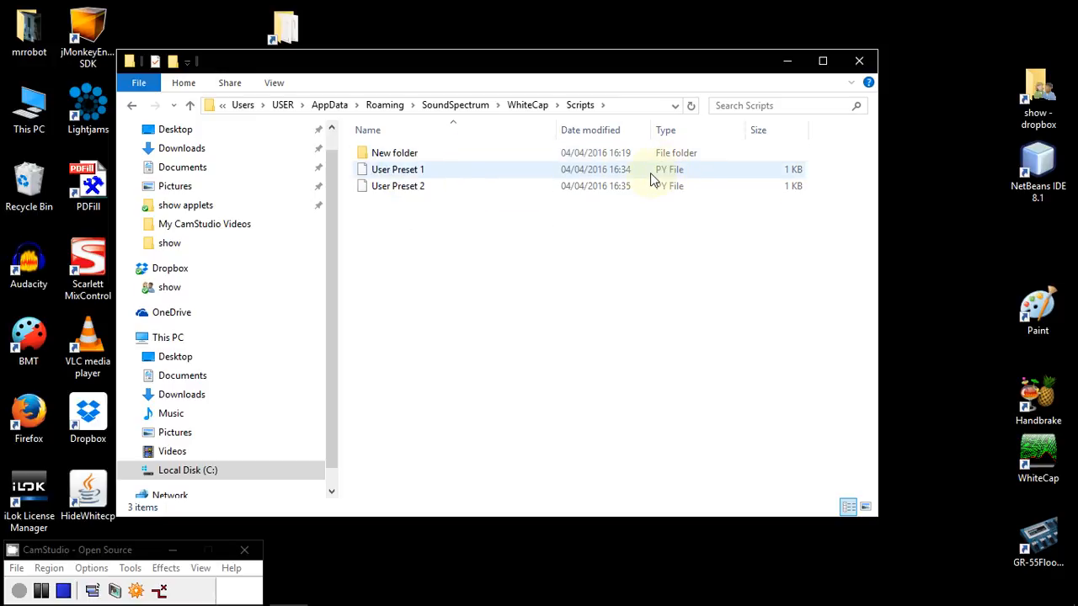
pyautogui.moveTo(669, 176)
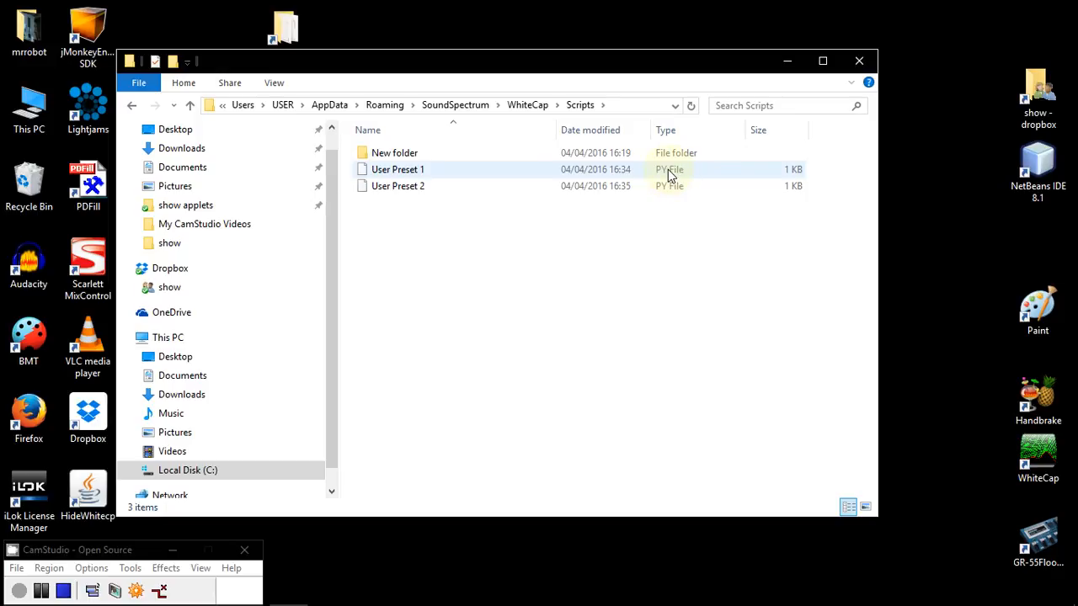
pyautogui.click(397, 169)
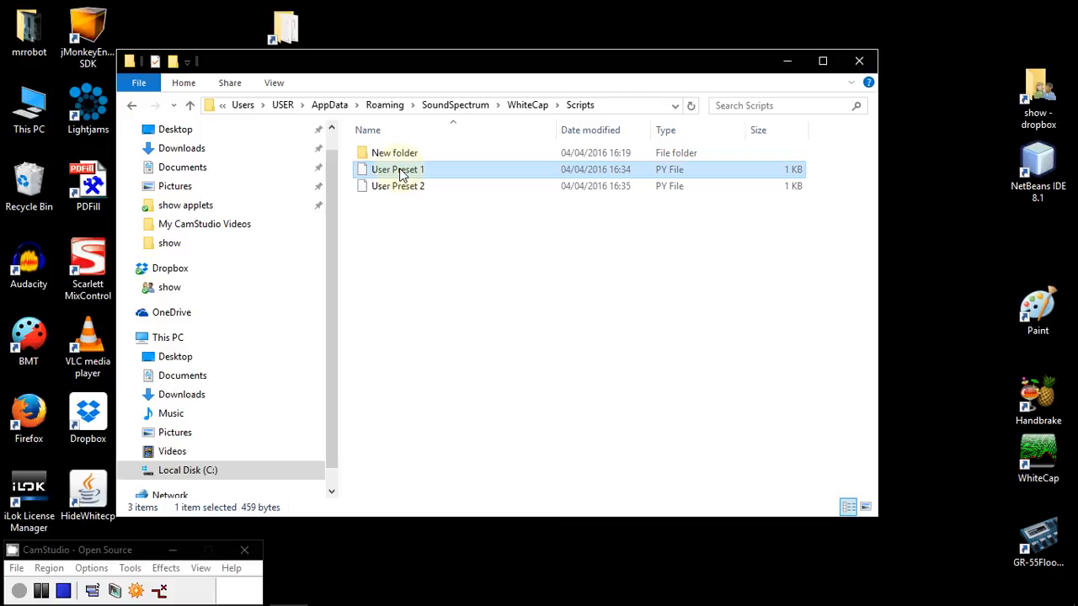
pyautogui.doubleClick(397, 169)
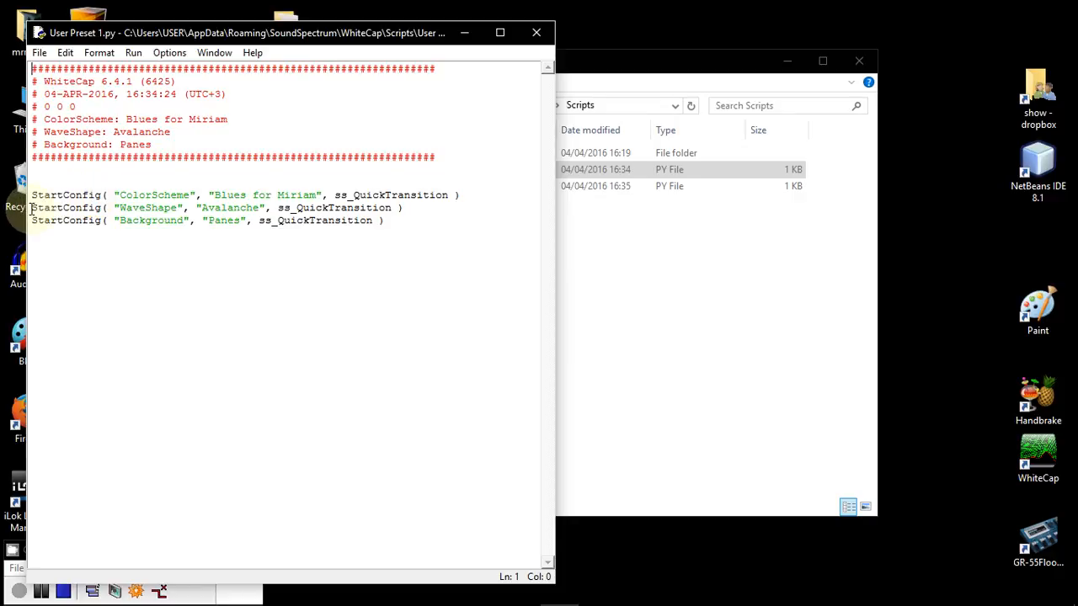
pyautogui.click(89, 207)
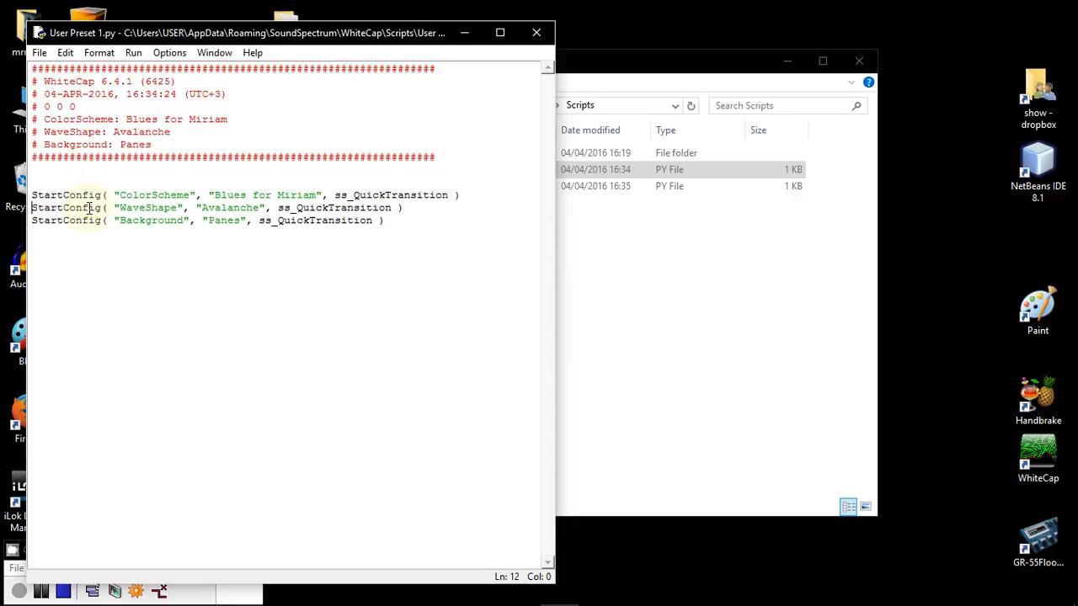
pyautogui.press('Tab')
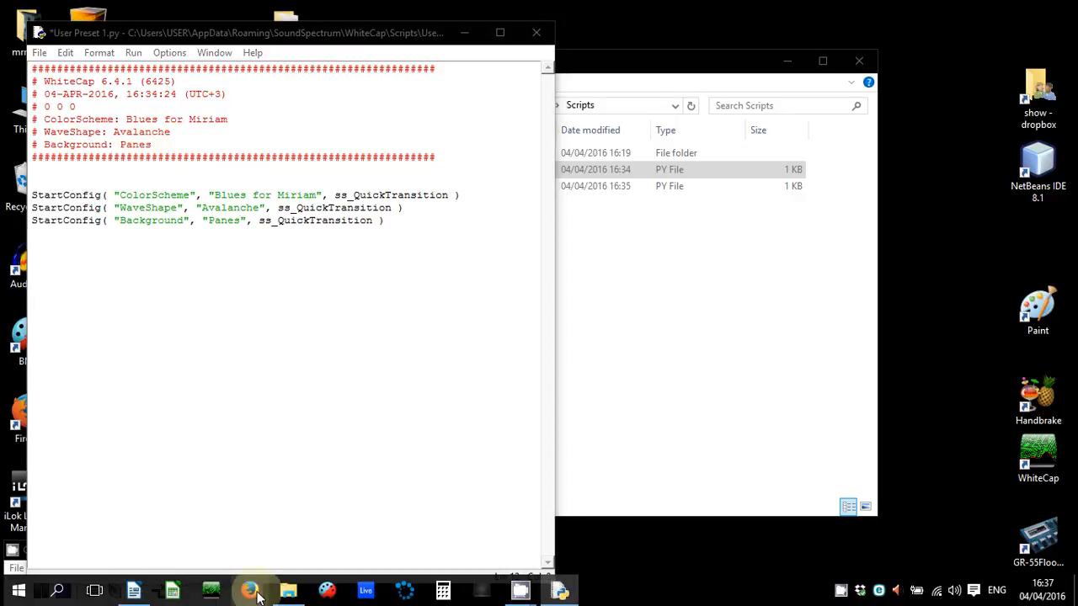
# Step: Search Google for 'python wiki editors' and open the Python Wiki PythonEditors page
pyautogui.click(251, 590)
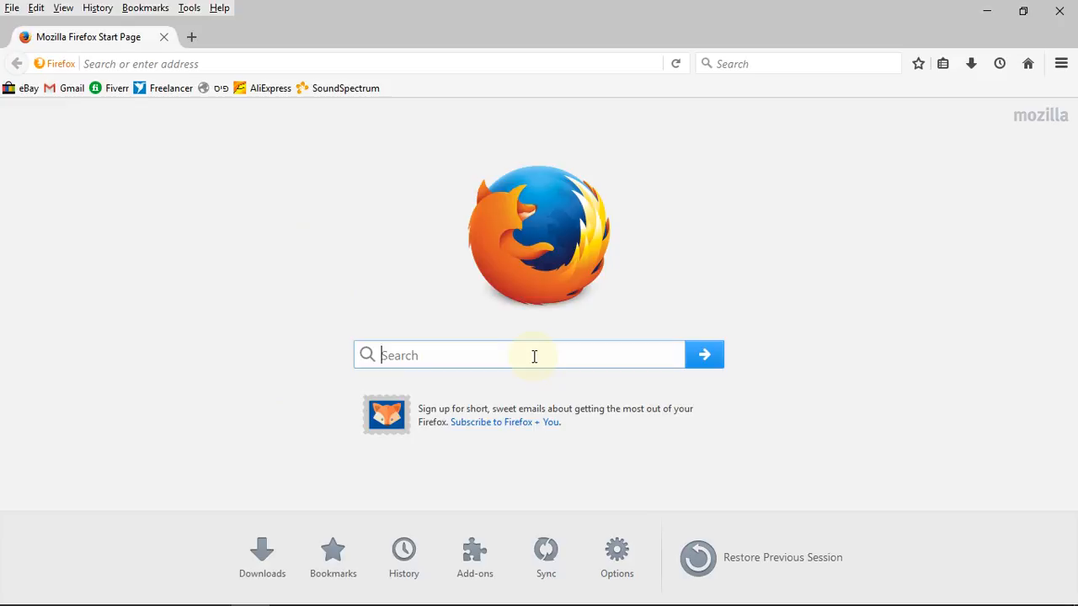
pyautogui.write('python wiki editors')
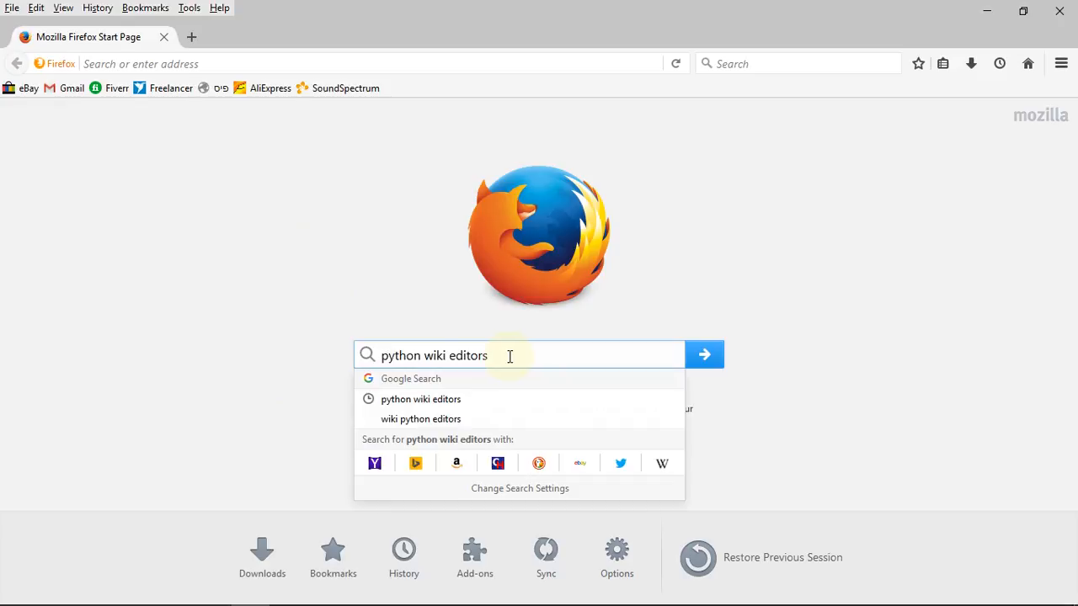
pyautogui.moveTo(492, 355)
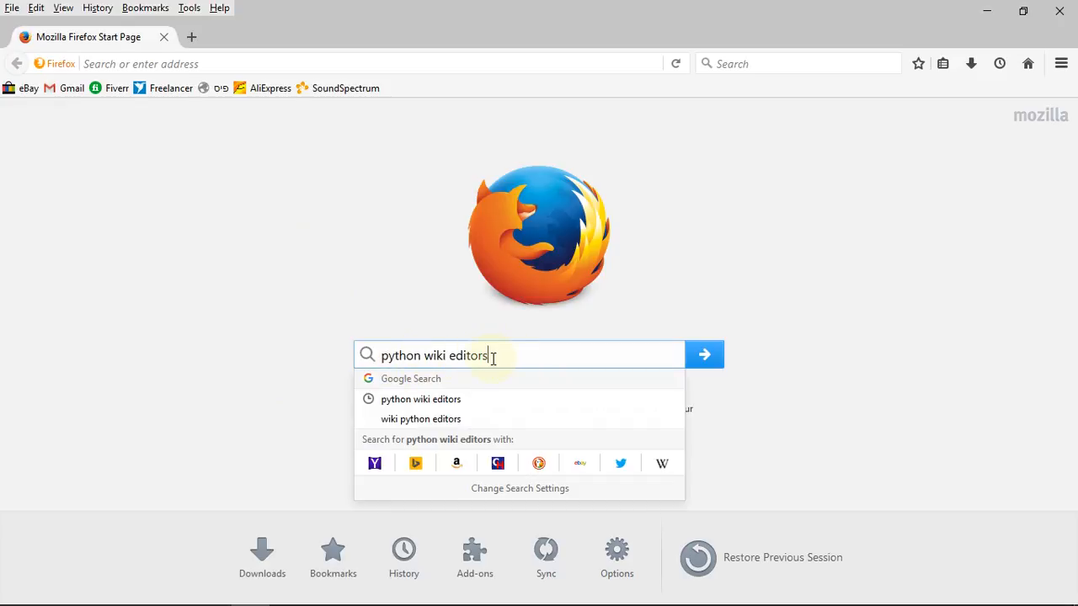
pyautogui.click(704, 354)
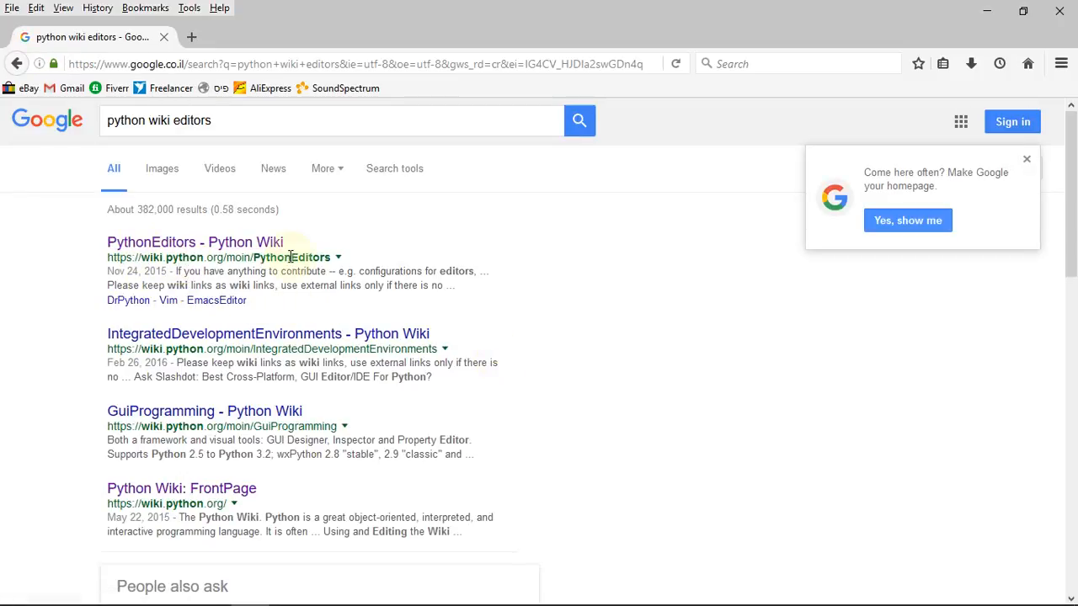
pyautogui.click(194, 243)
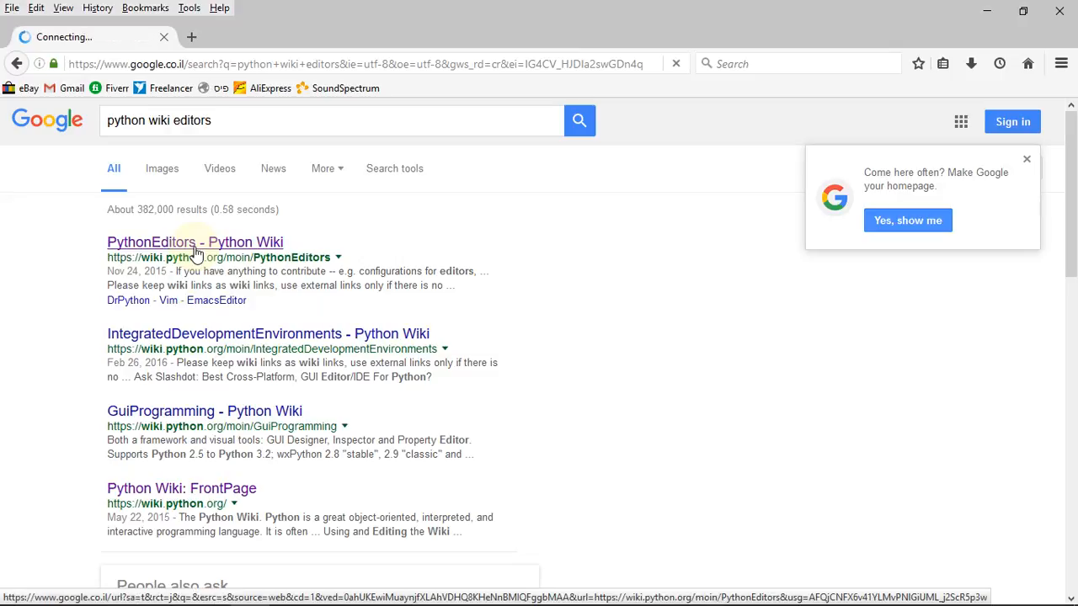
pyautogui.click(194, 242)
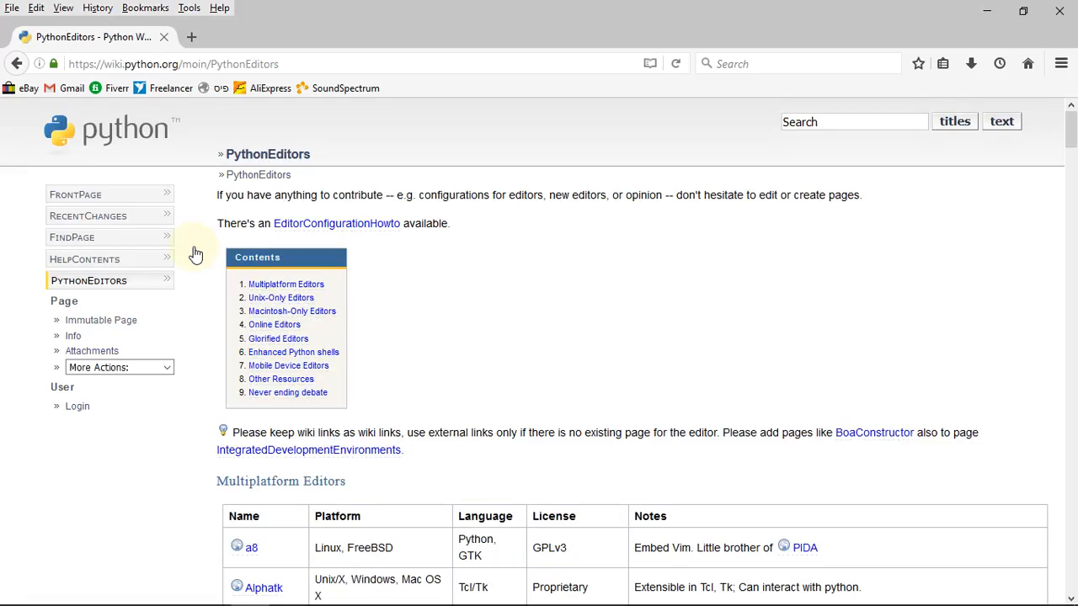
# Step: Scroll the PythonEditors page to the Multiplatform Editors table
pyautogui.scroll(-3)
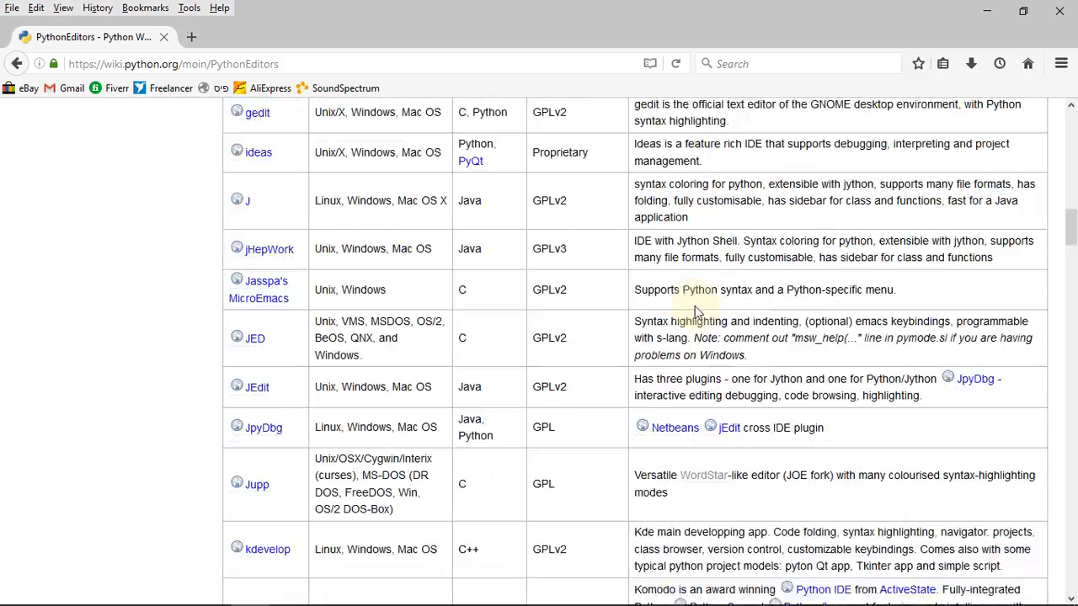
pyautogui.scroll(-3)
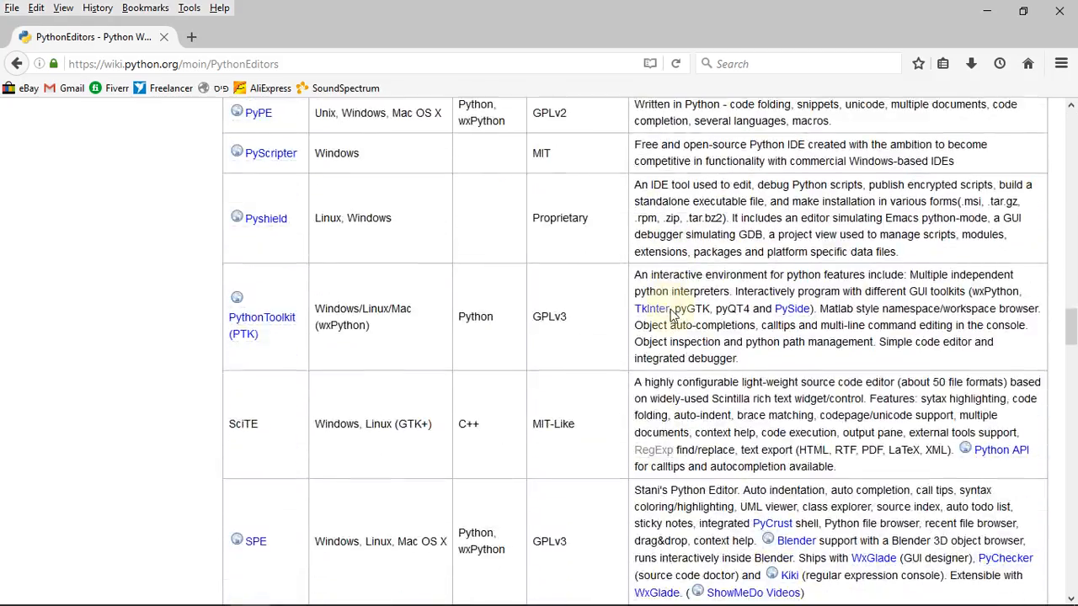
pyautogui.scroll(-3)
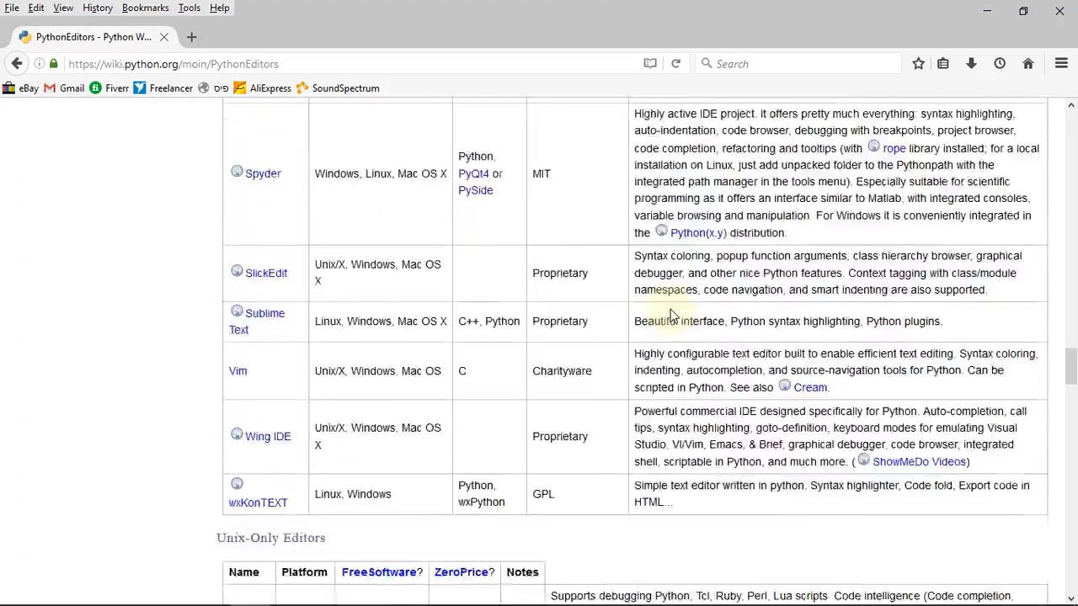
pyautogui.scroll(3)
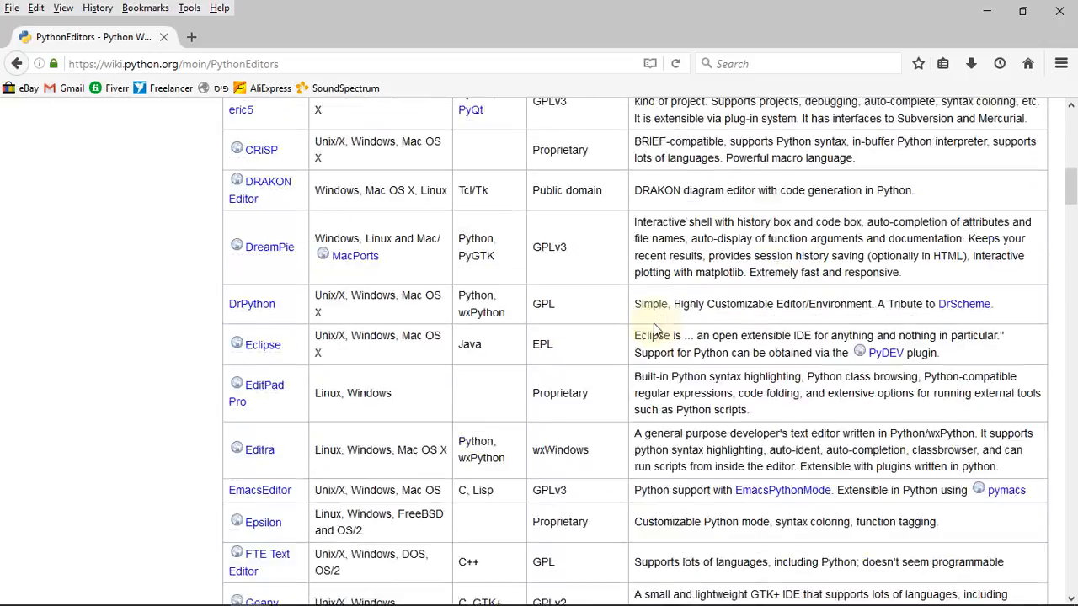
pyautogui.scroll(3)
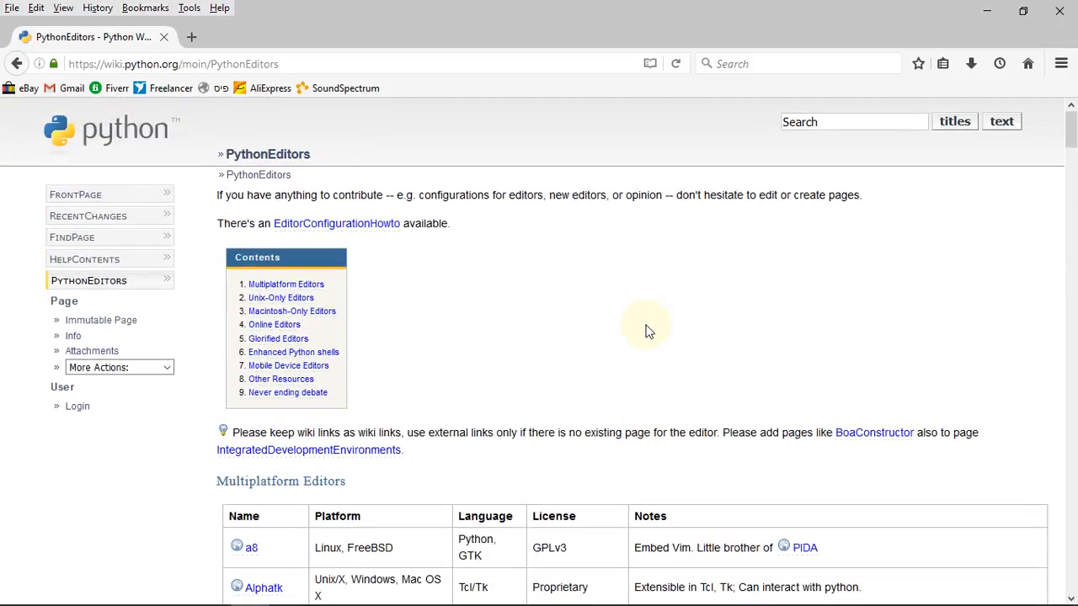
pyautogui.scroll(-3)
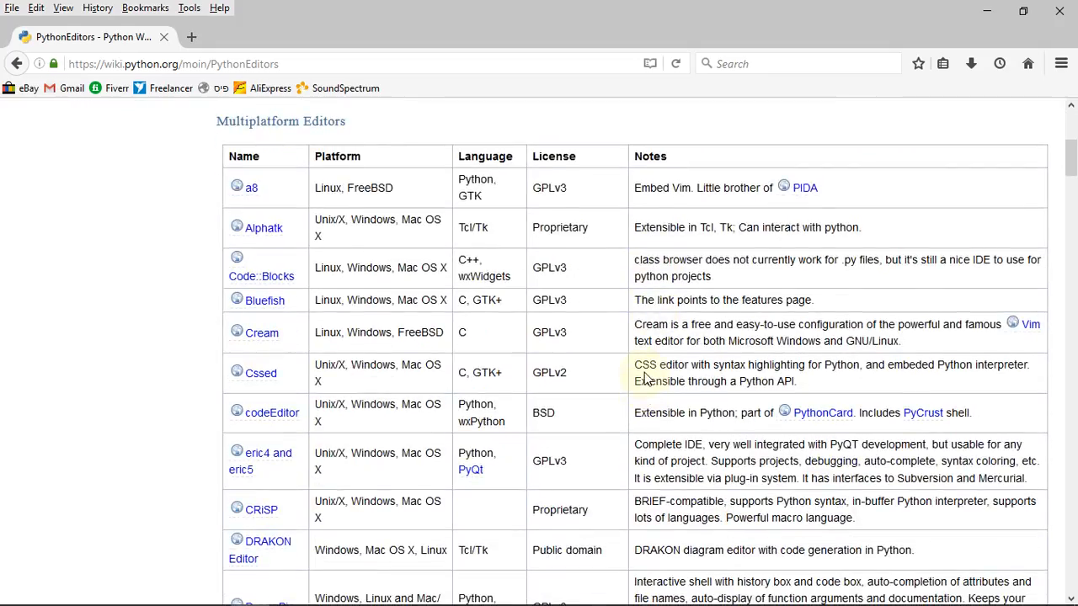
pyautogui.moveTo(407, 303)
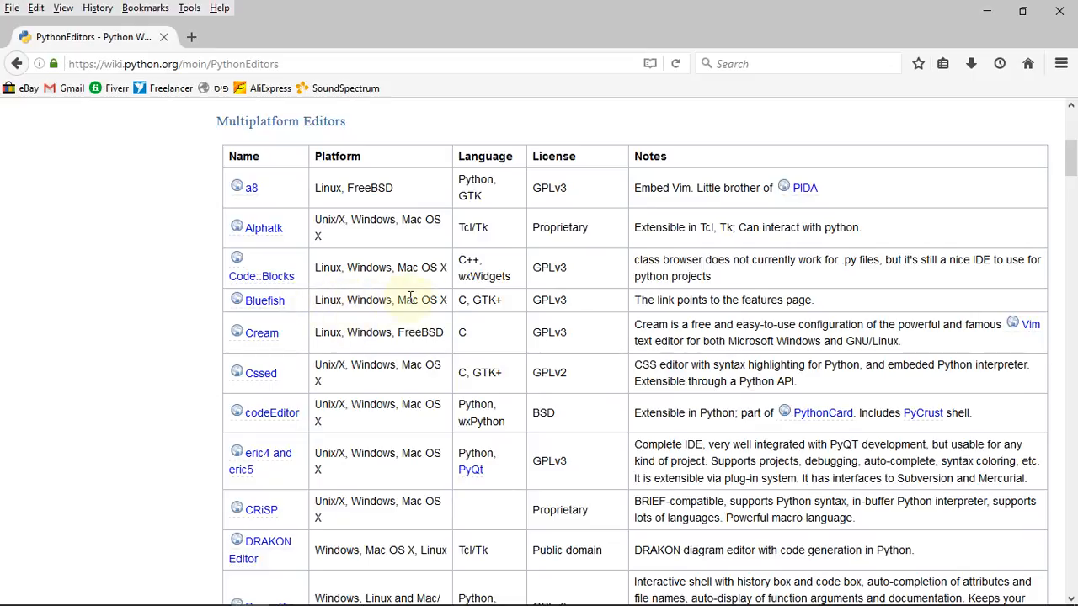
pyautogui.moveTo(1059, 15)
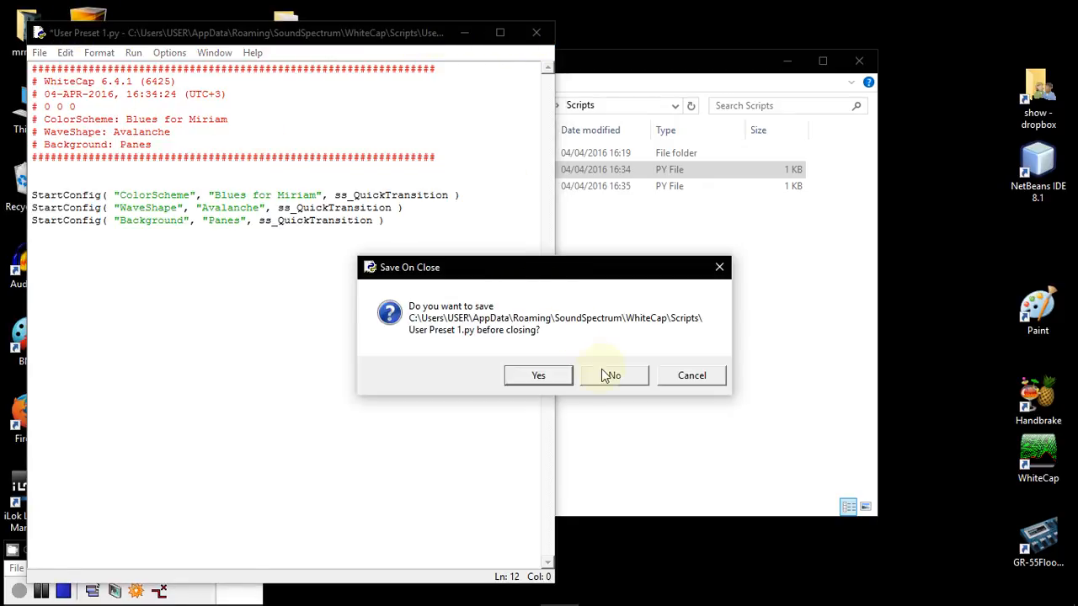
# Step: Close the script without saving and reopen User Preset 1 from the Scripts folder
pyautogui.click(612, 375)
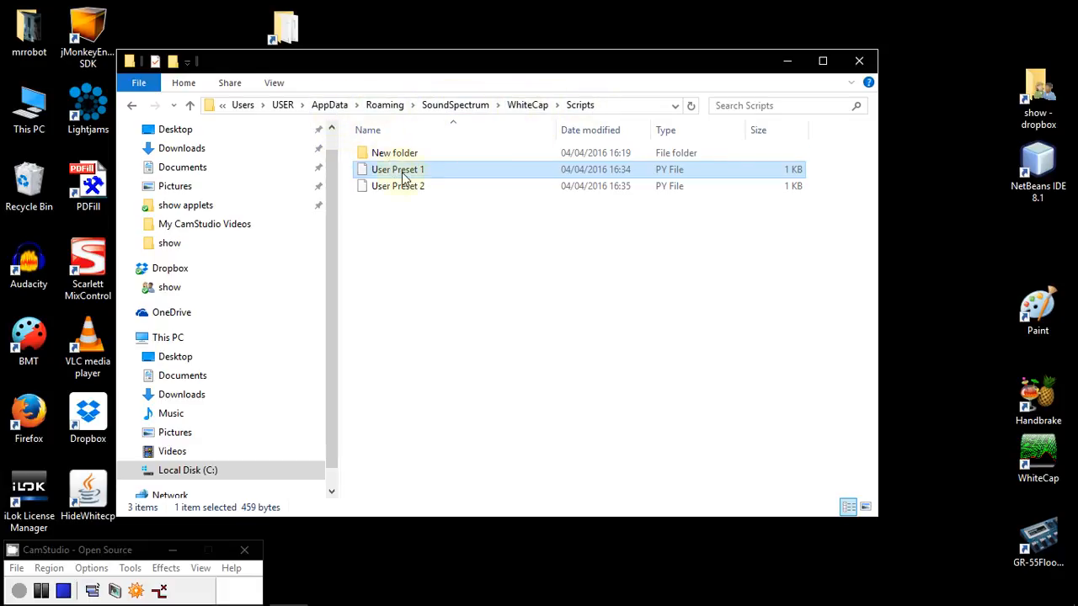
pyautogui.moveTo(366, 286)
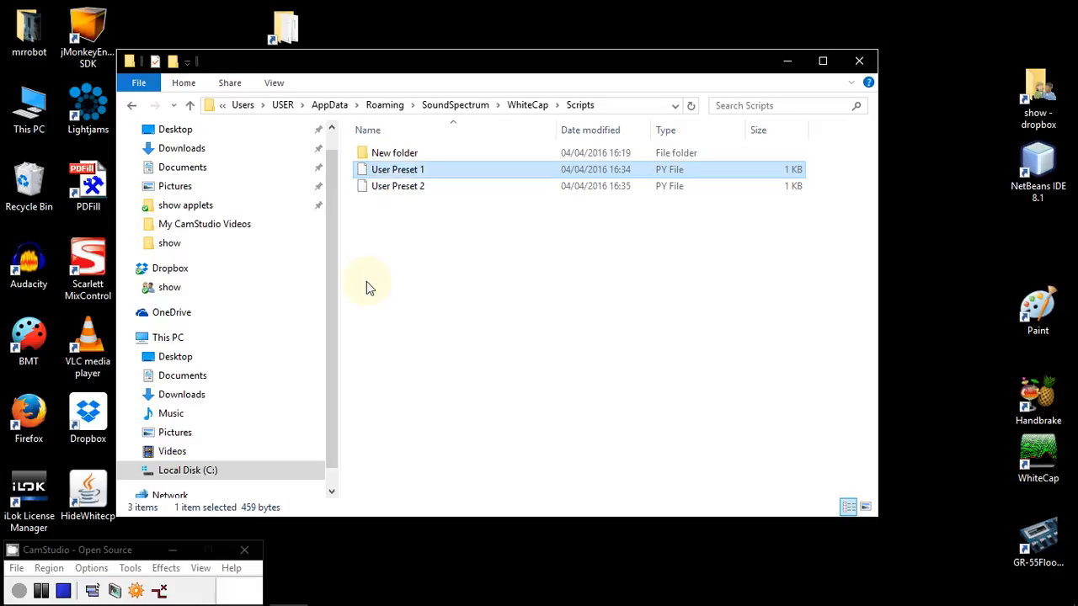
pyautogui.doubleClick(397, 169)
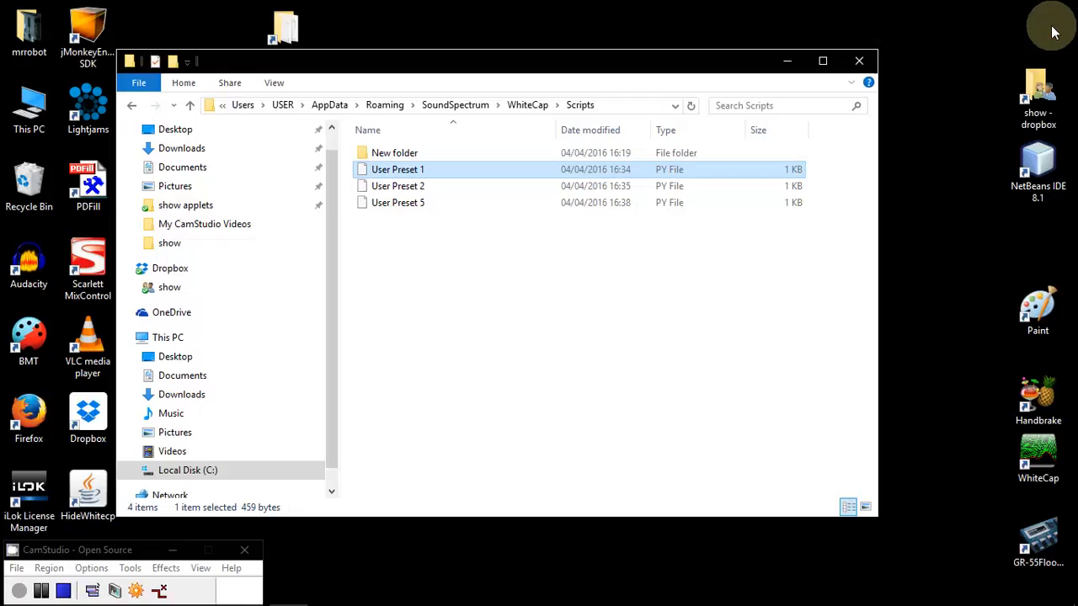
pyautogui.moveTo(408, 205)
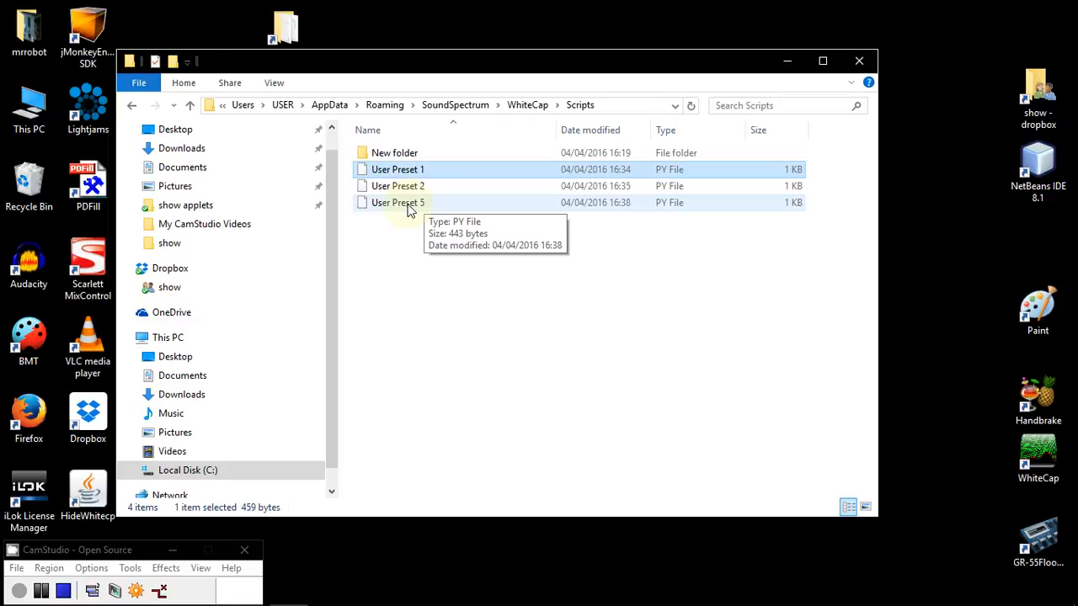
pyautogui.click(398, 169)
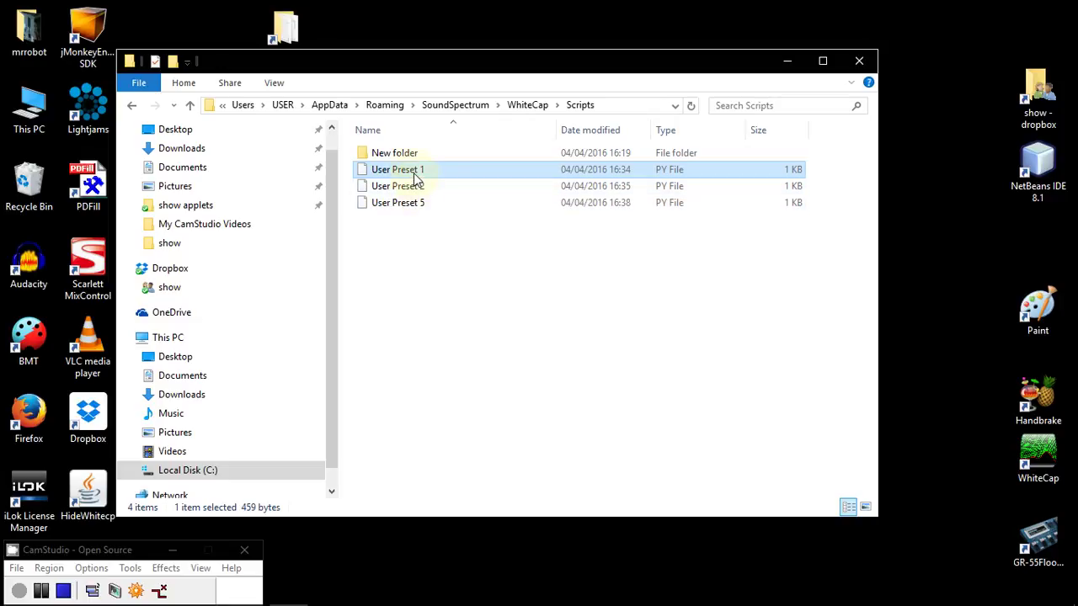
pyautogui.doubleClick(398, 169)
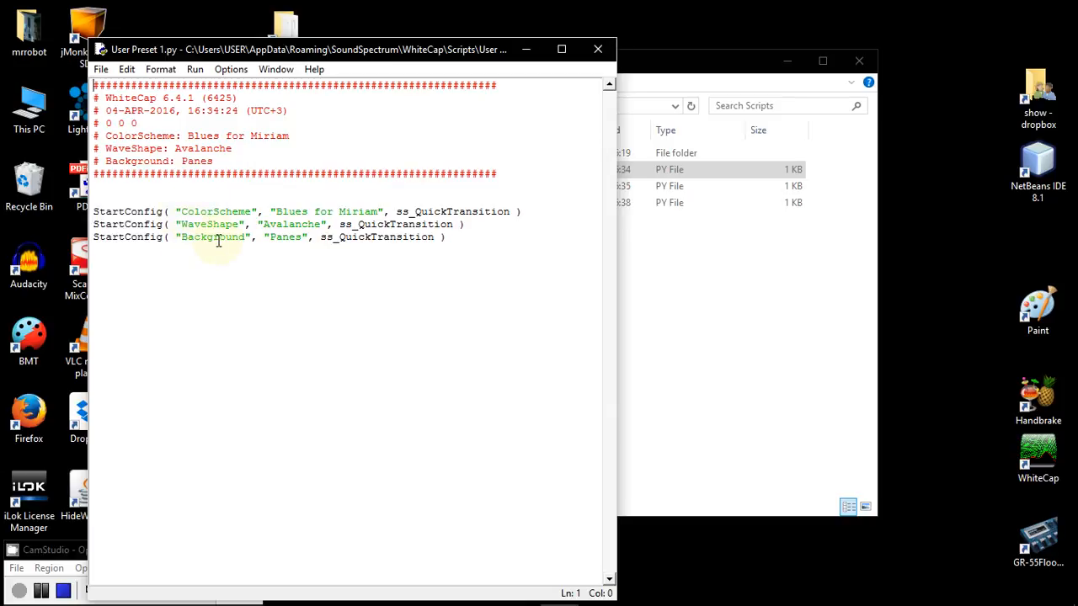
pyautogui.moveTo(294, 159)
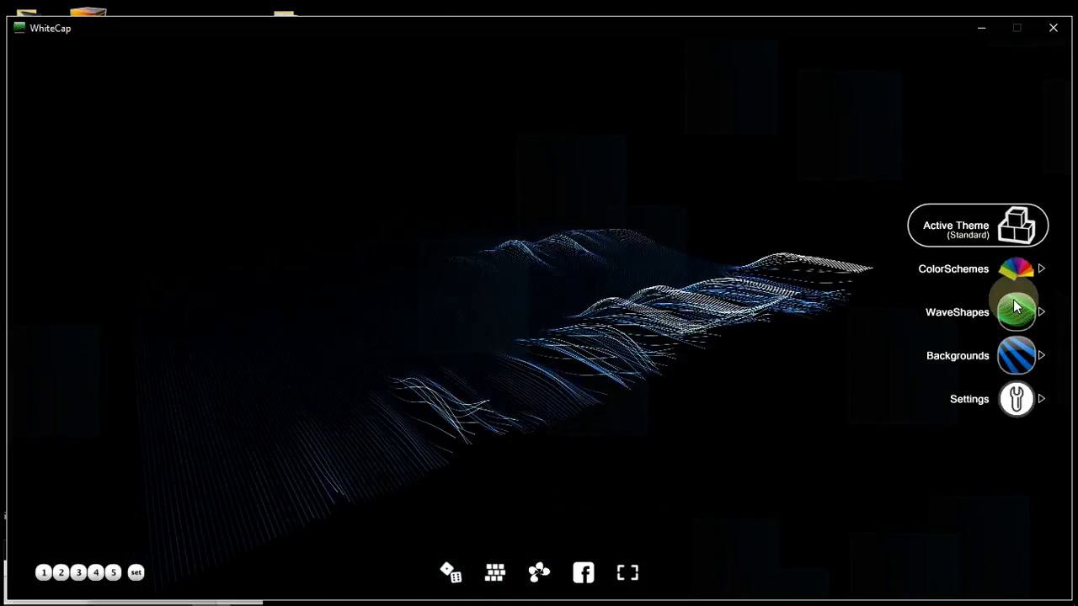
# Step: Pick AT Field from WhiteCap's WaveShapes list
pyautogui.click(1016, 312)
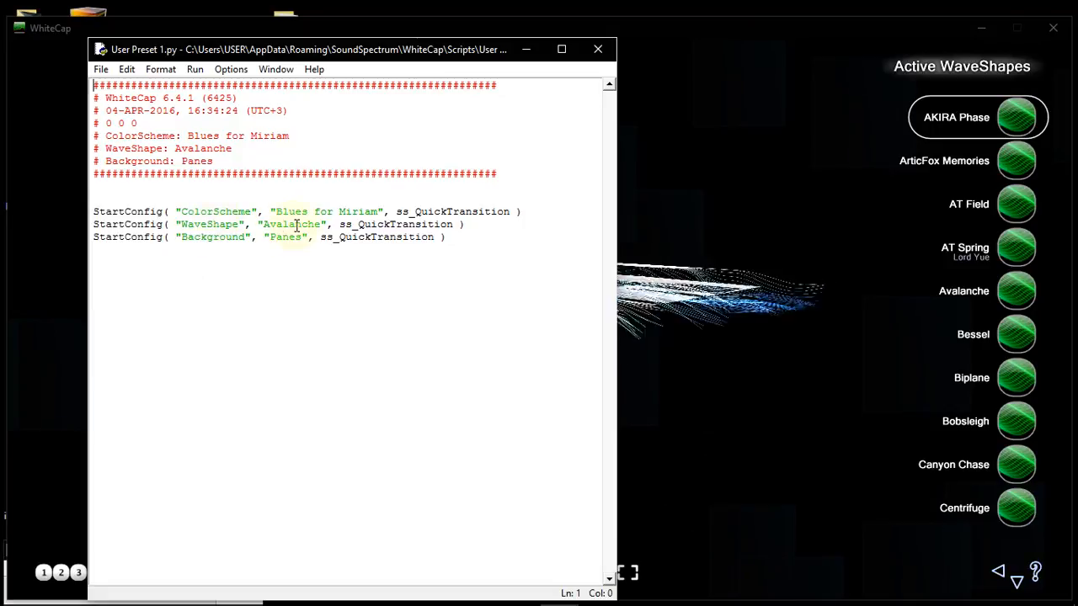
pyautogui.moveTo(526, 144)
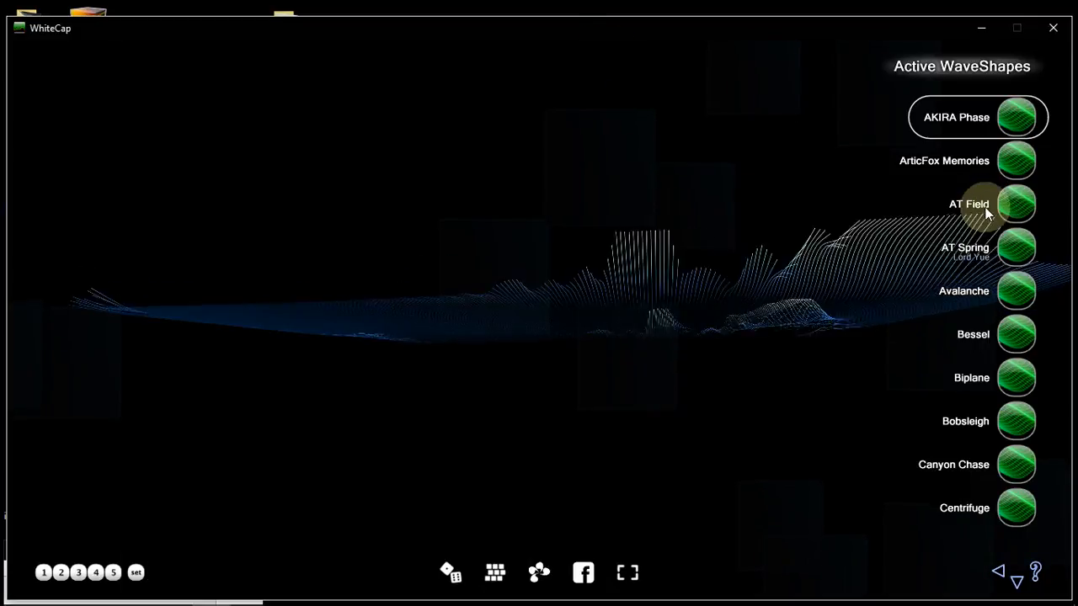
pyautogui.click(1016, 204)
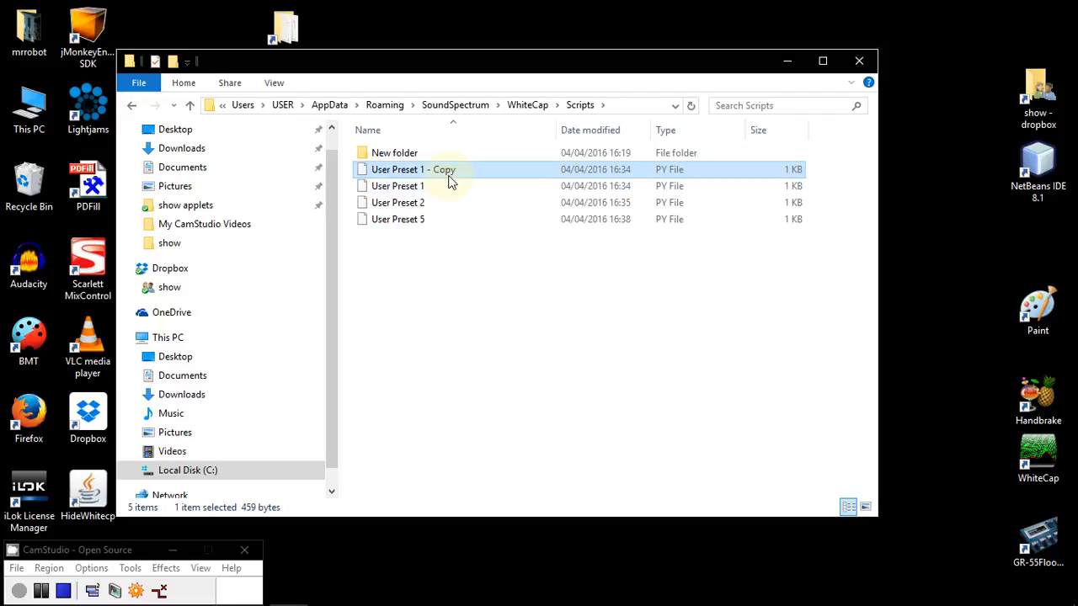
# Step: Rename the copy to User Preset 4, replace Avalanche with AT Field, and save
pyautogui.click(413, 169)
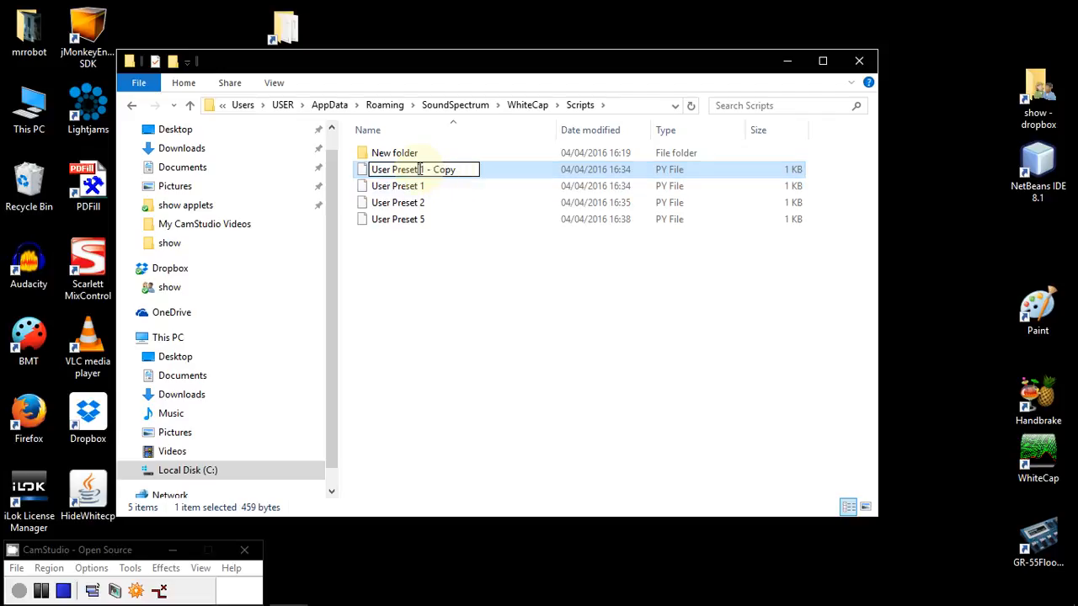
pyautogui.write('User Preset 4')
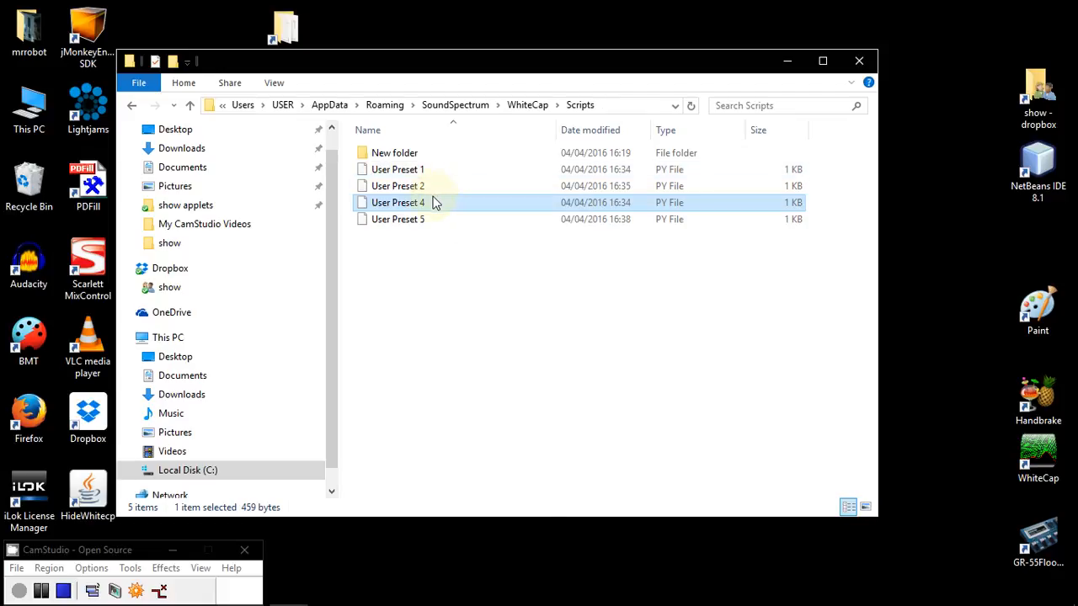
pyautogui.doubleClick(397, 202)
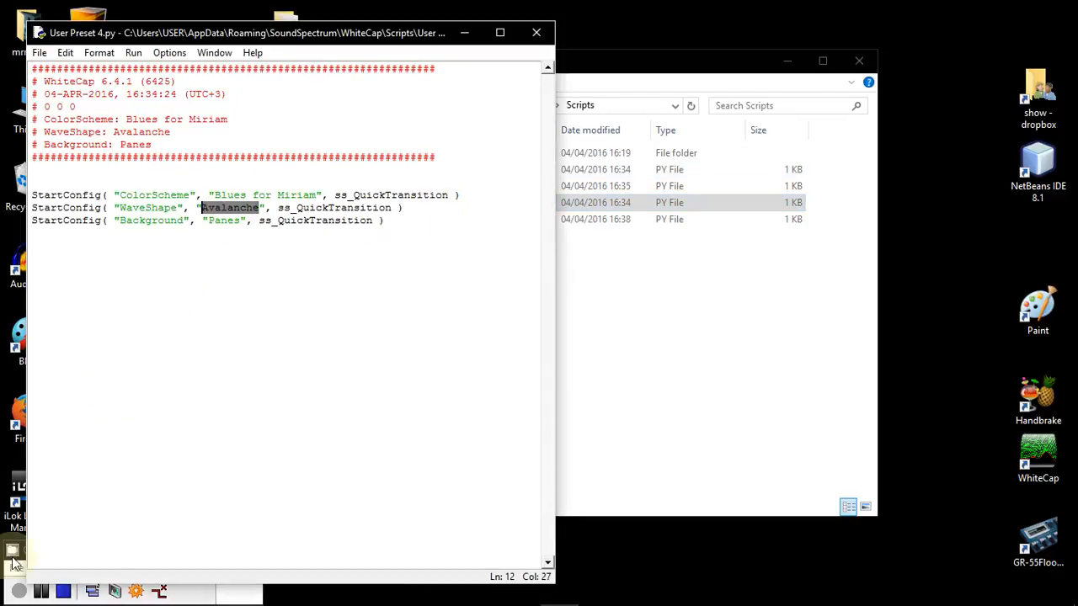
pyautogui.write('AI')
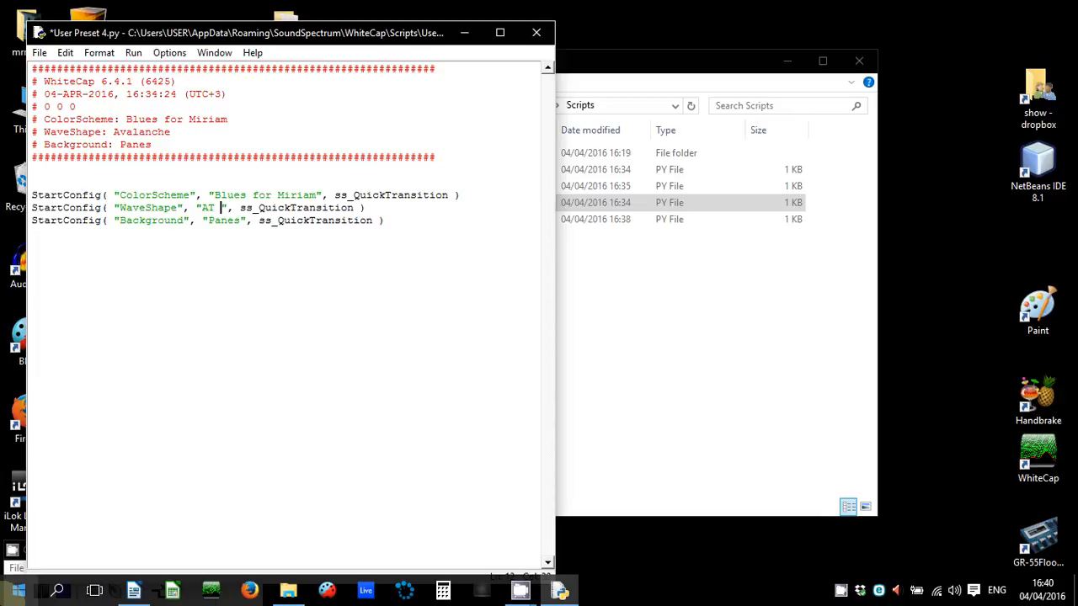
pyautogui.write('Field')
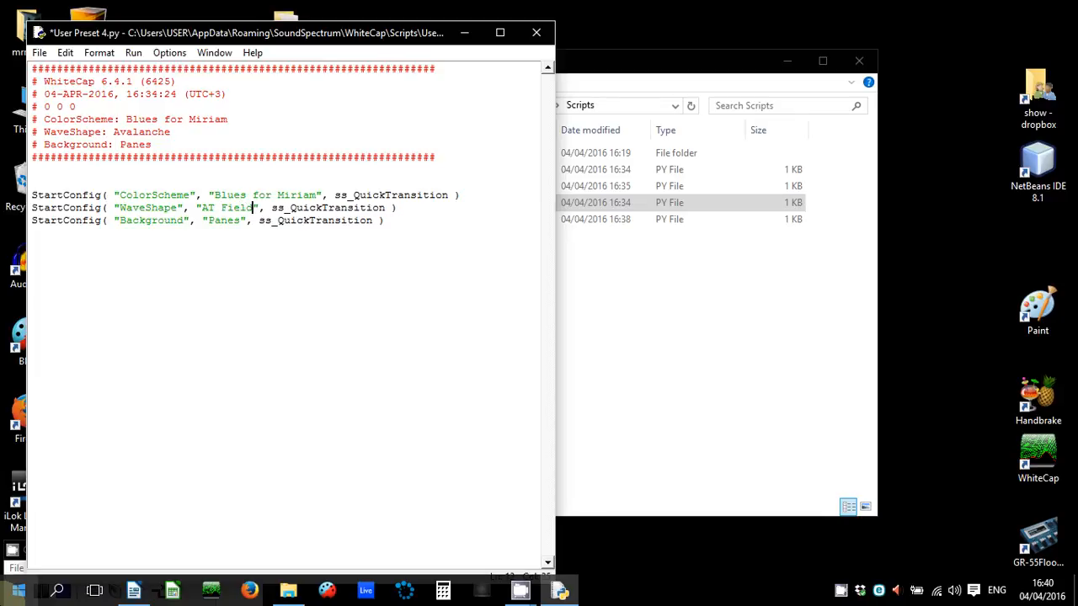
pyautogui.click(39, 52)
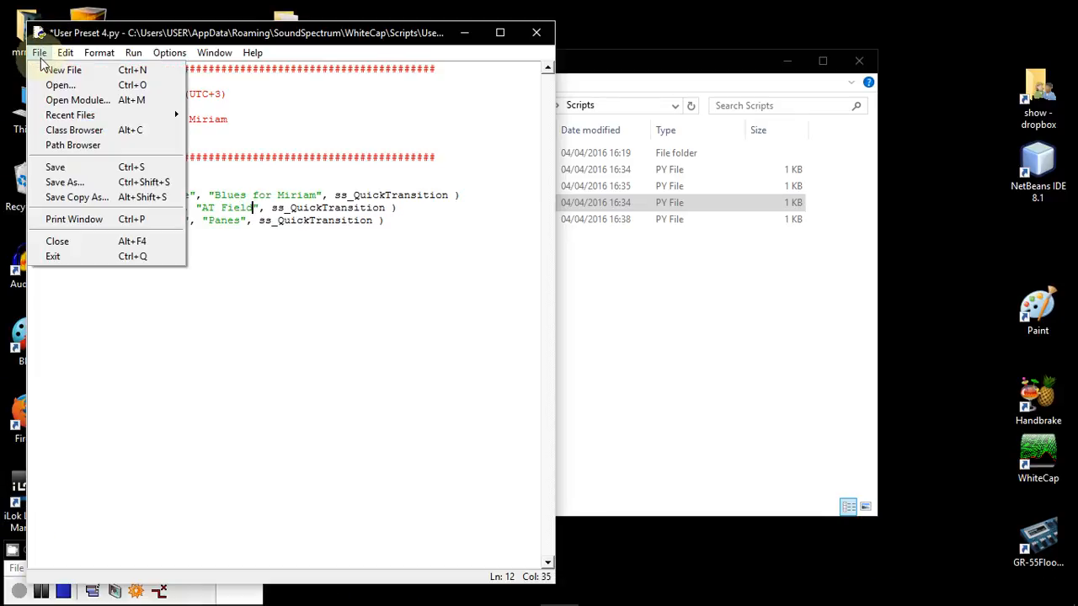
pyautogui.click(54, 166)
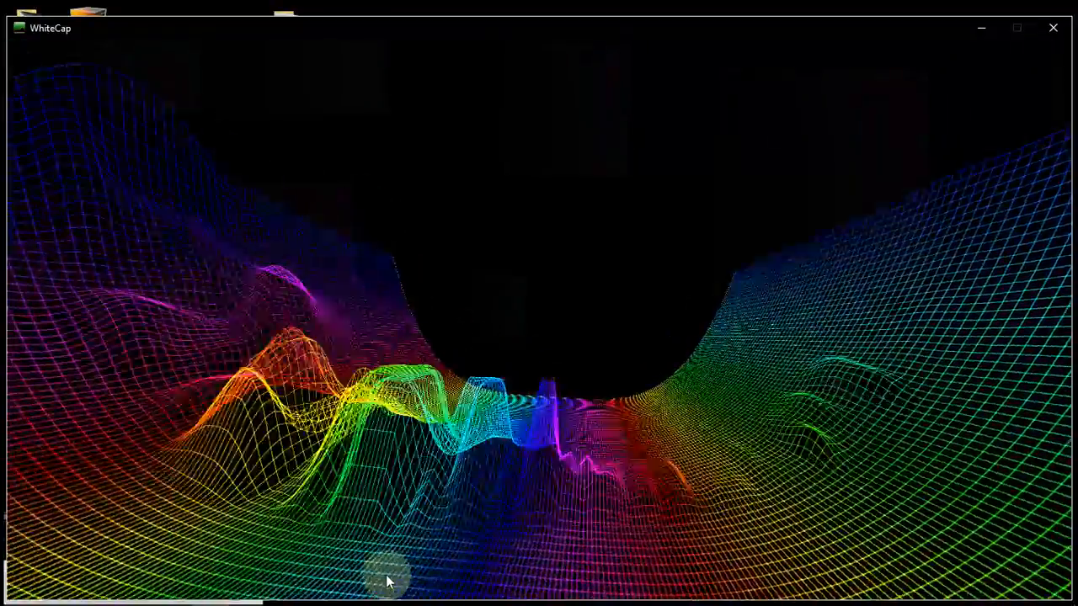
pyautogui.moveTo(661, 261)
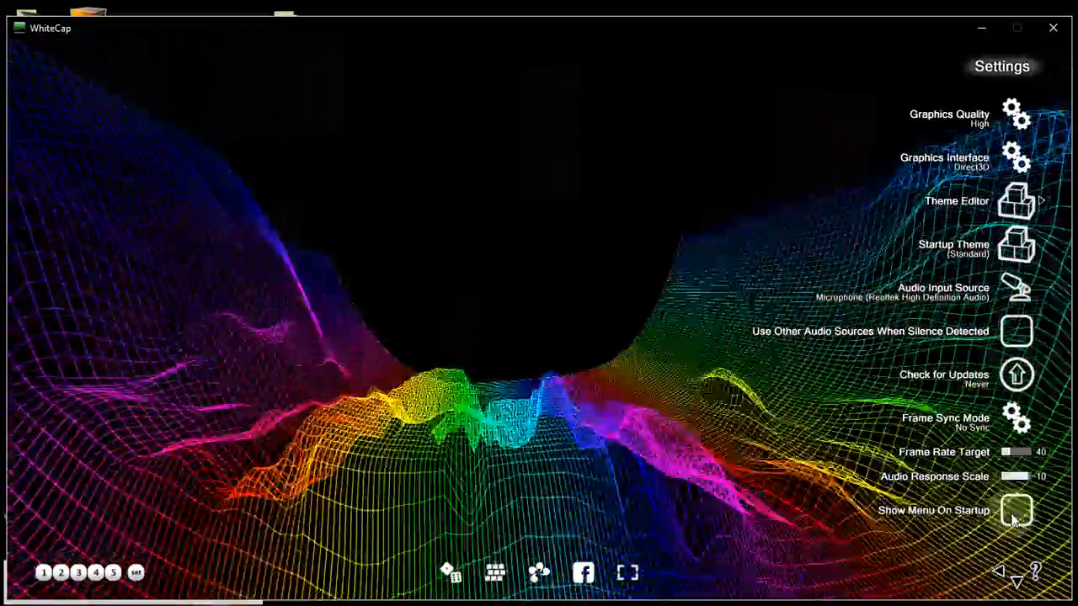
pyautogui.moveTo(947, 192)
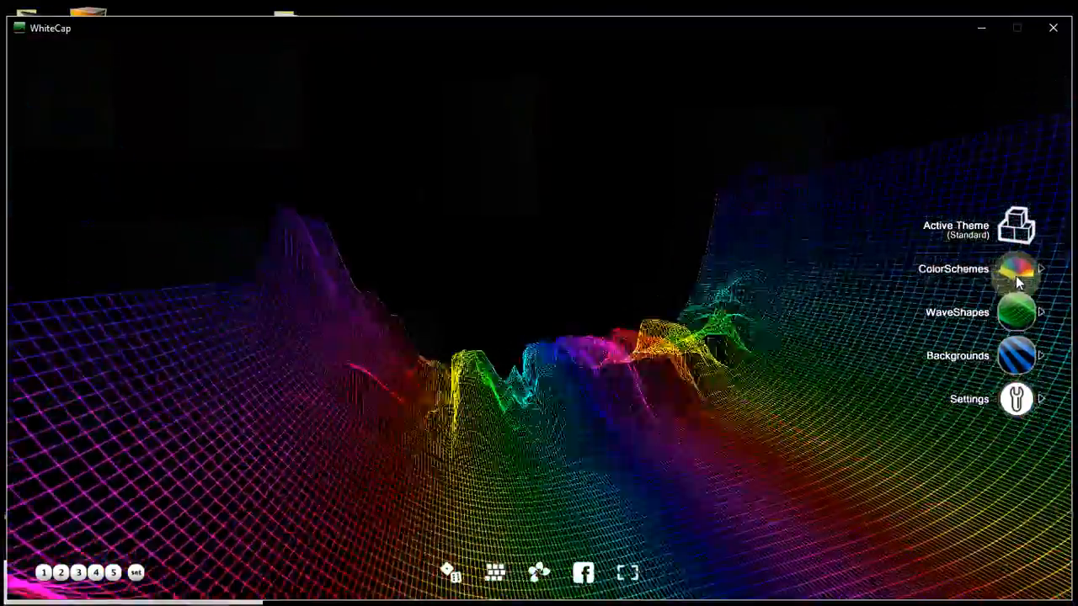
# Step: Turn the colour scheme slideshow back on and set waveshapes to change every 5 seconds
pyautogui.click(1014, 271)
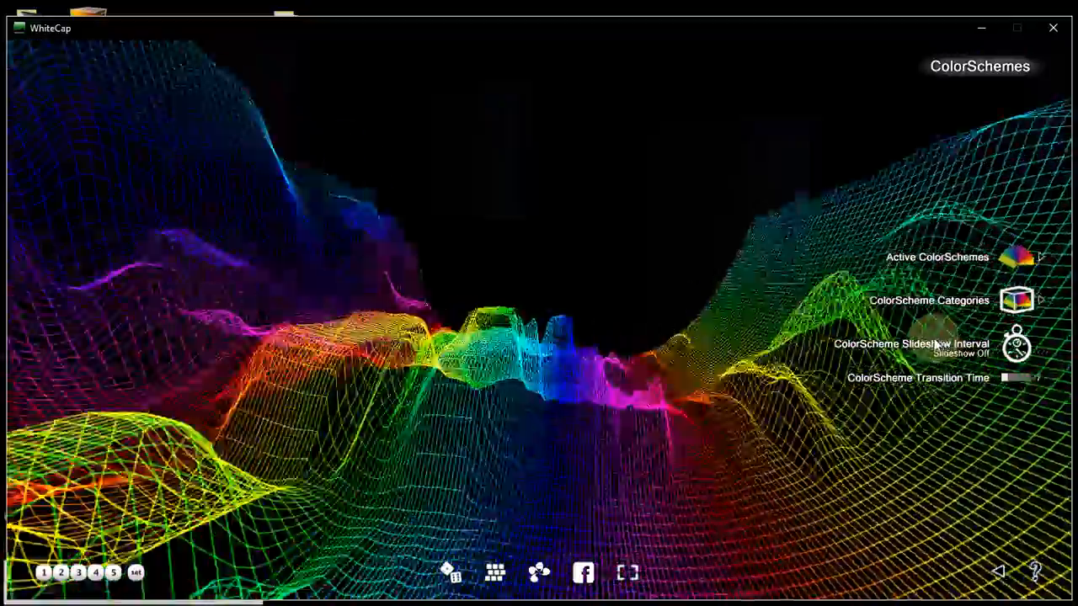
pyautogui.click(1017, 343)
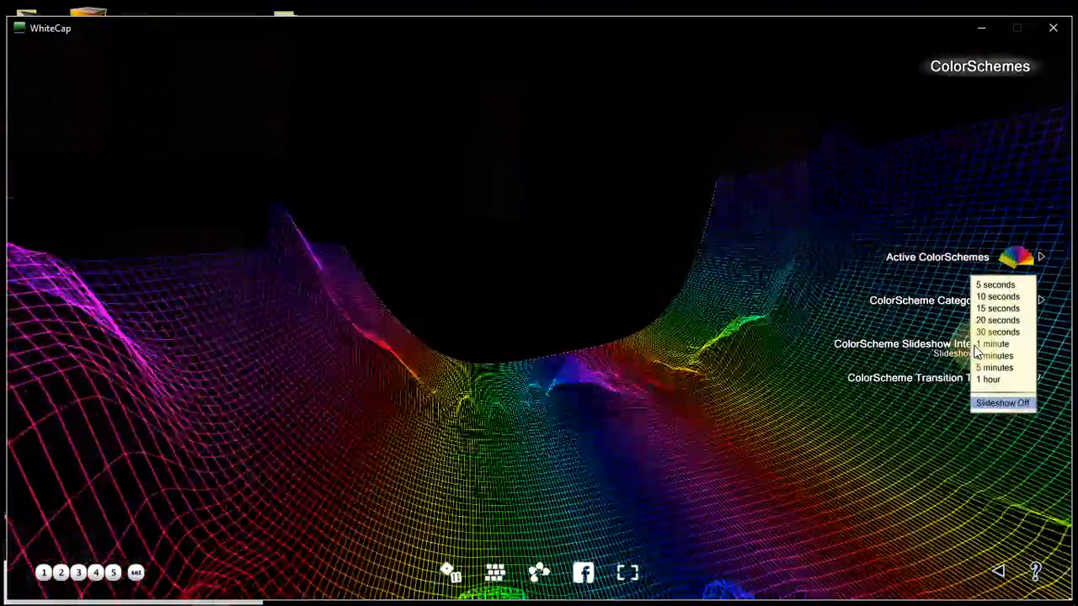
pyautogui.click(995, 284)
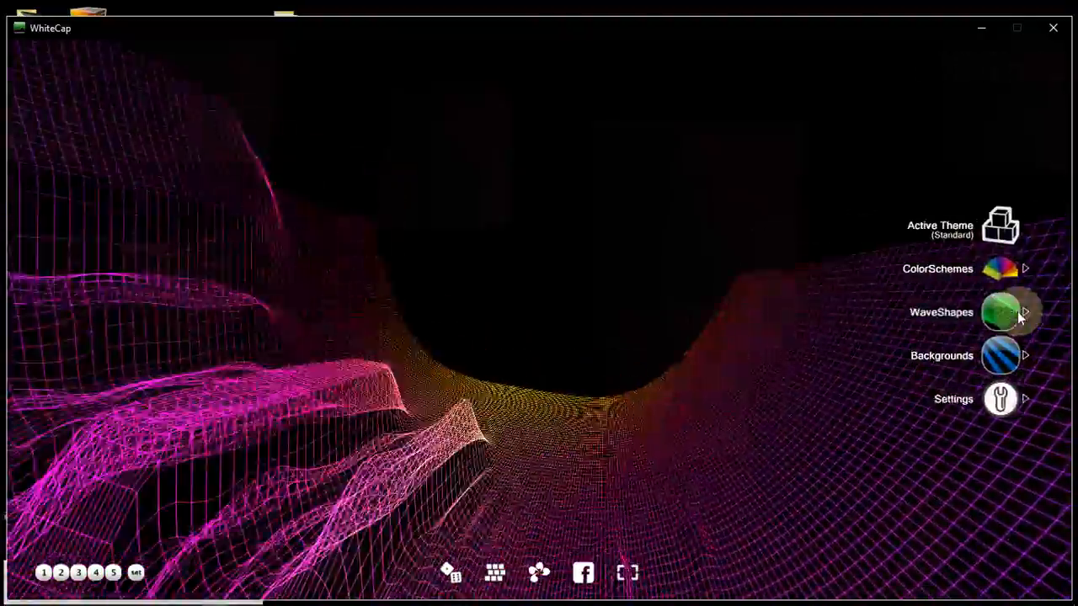
pyautogui.click(1000, 312)
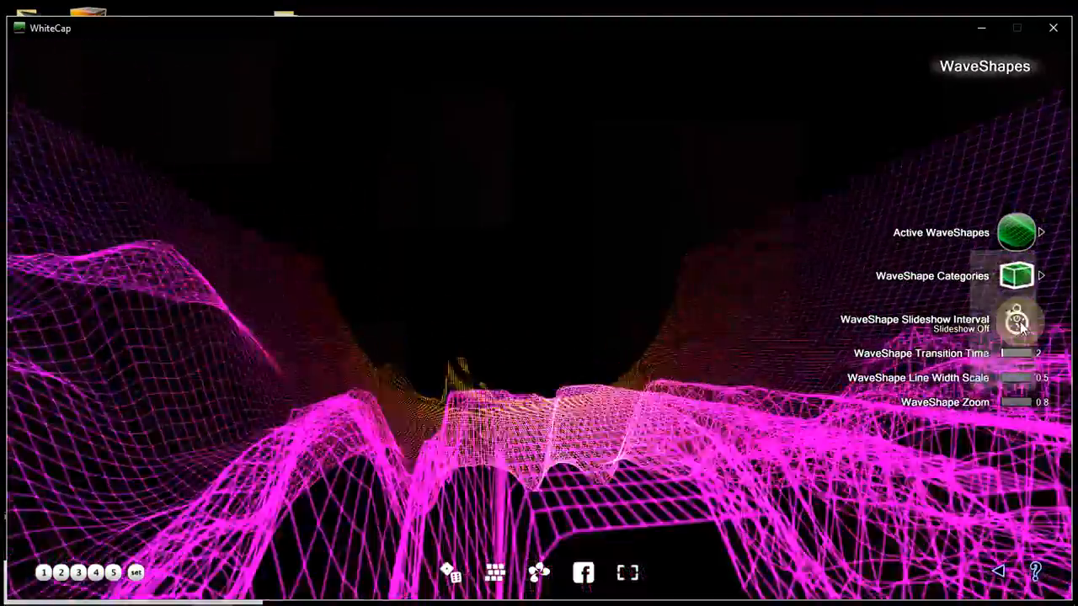
pyautogui.click(1016, 320)
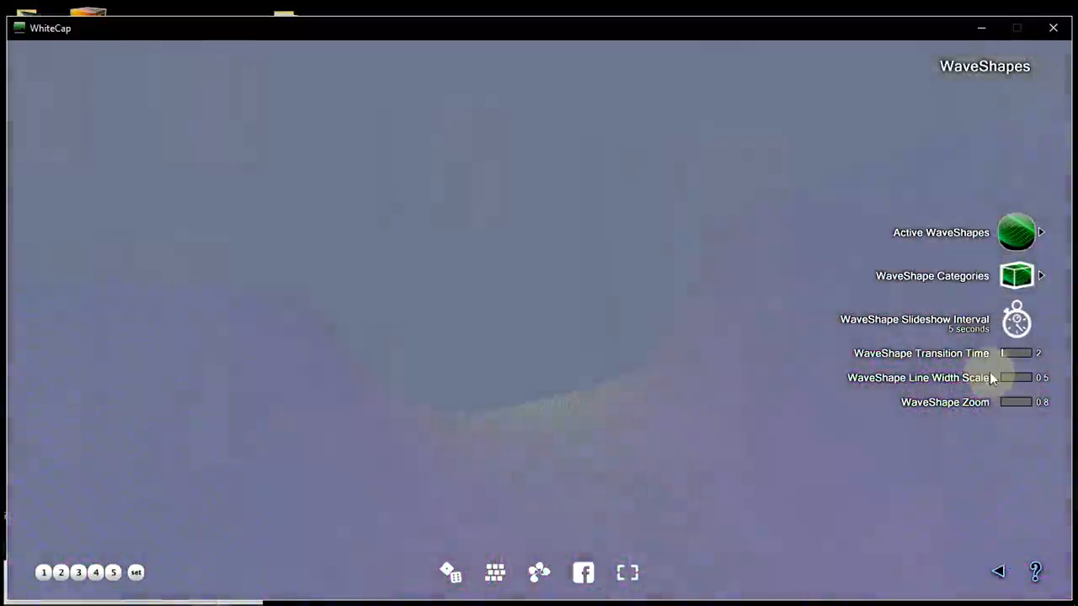